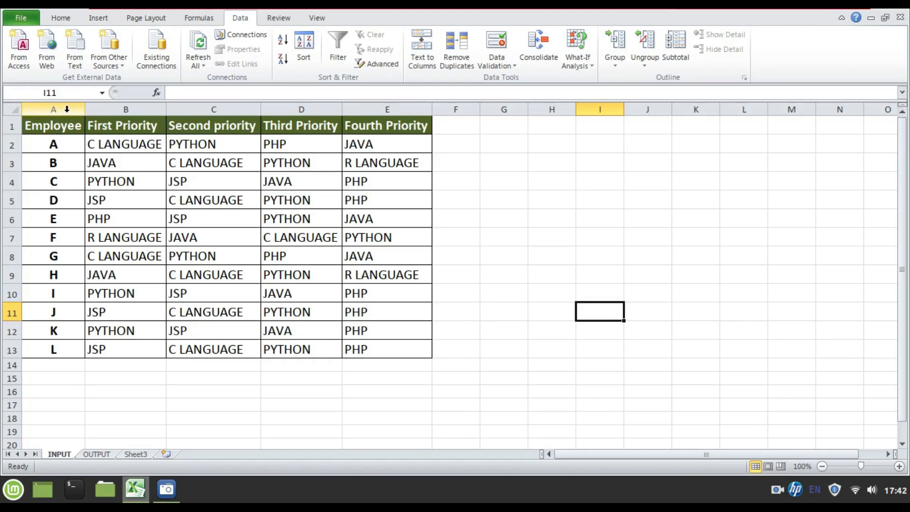
Step: Review the INPUT table's Employee and priority columns and employee A's four priorities
{"action": "left_click", "coordinate": [53, 109]}
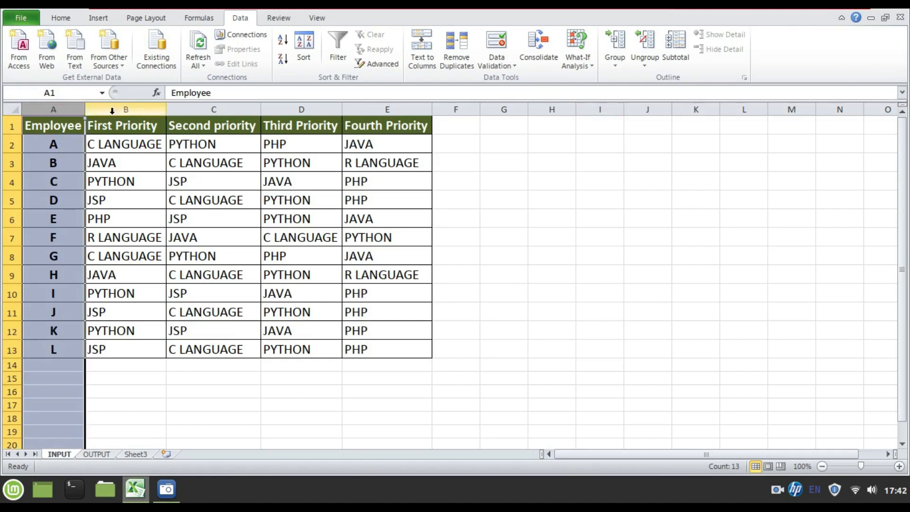
{"action": "left_click", "coordinate": [302, 109]}
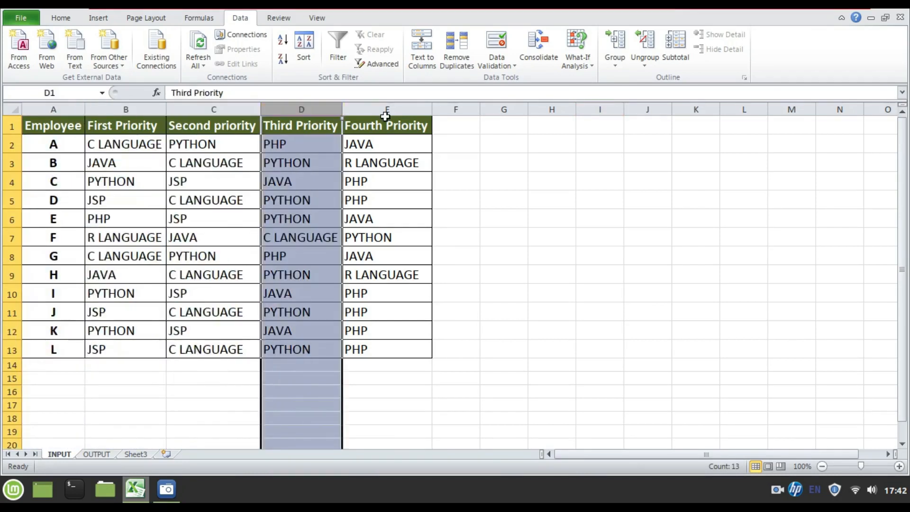
{"action": "left_click", "coordinate": [387, 125]}
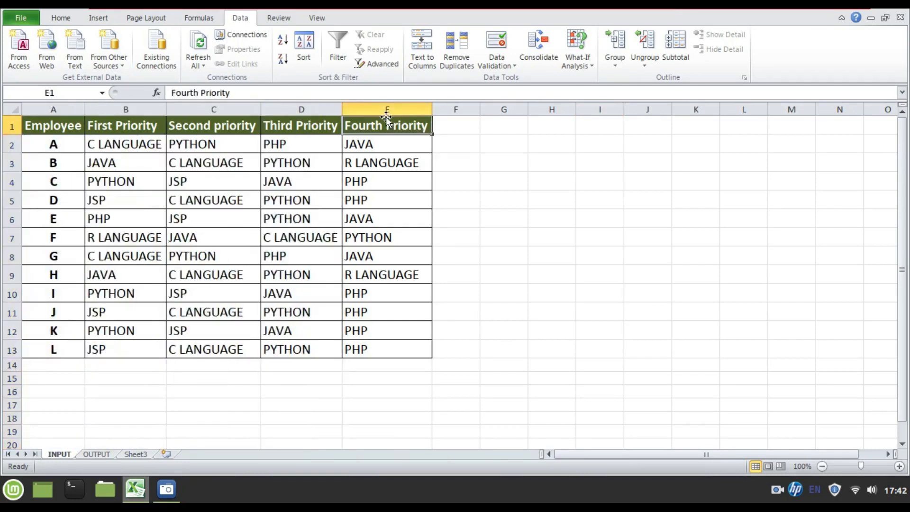
{"action": "left_click", "coordinate": [125, 144]}
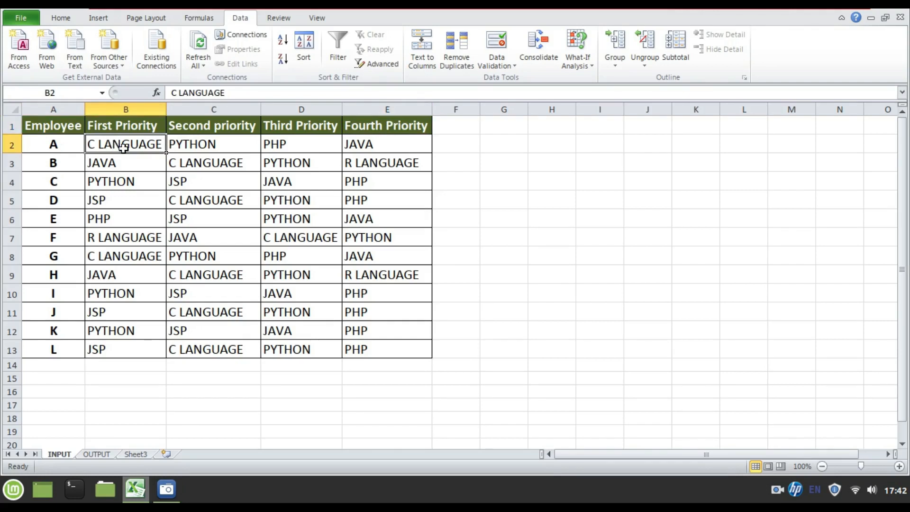
{"action": "mouse_move", "coordinate": [139, 157]}
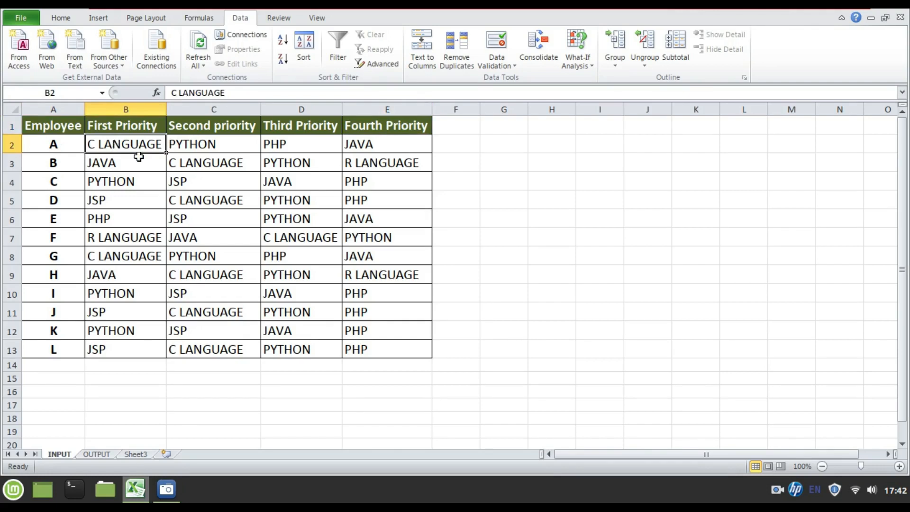
{"action": "left_click", "coordinate": [54, 144]}
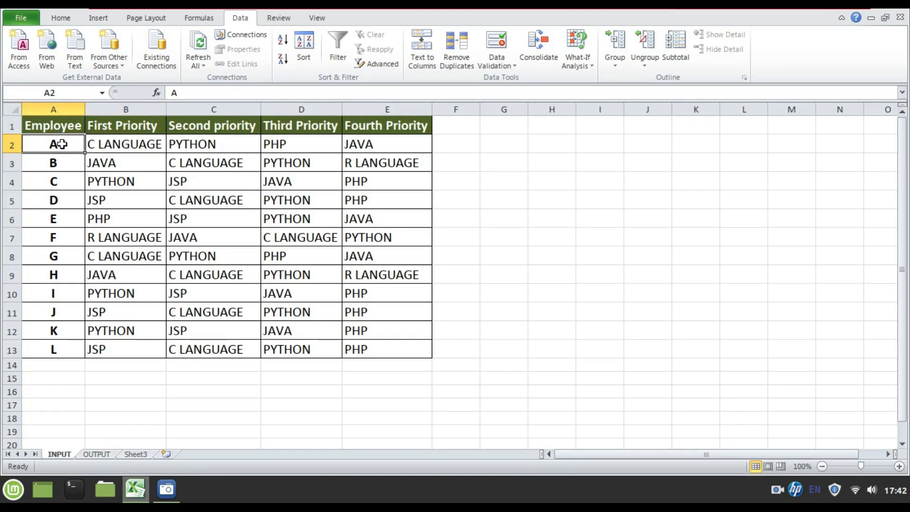
{"action": "left_click", "coordinate": [214, 144]}
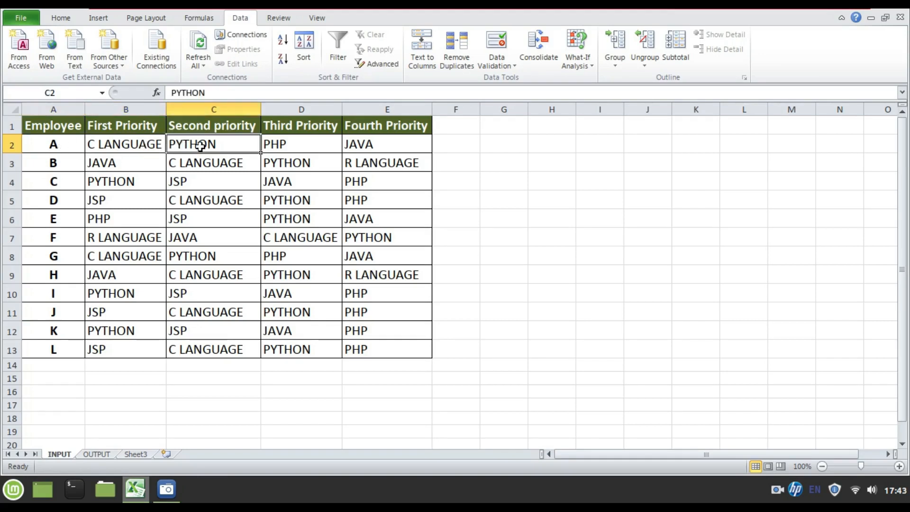
{"action": "left_click", "coordinate": [301, 144]}
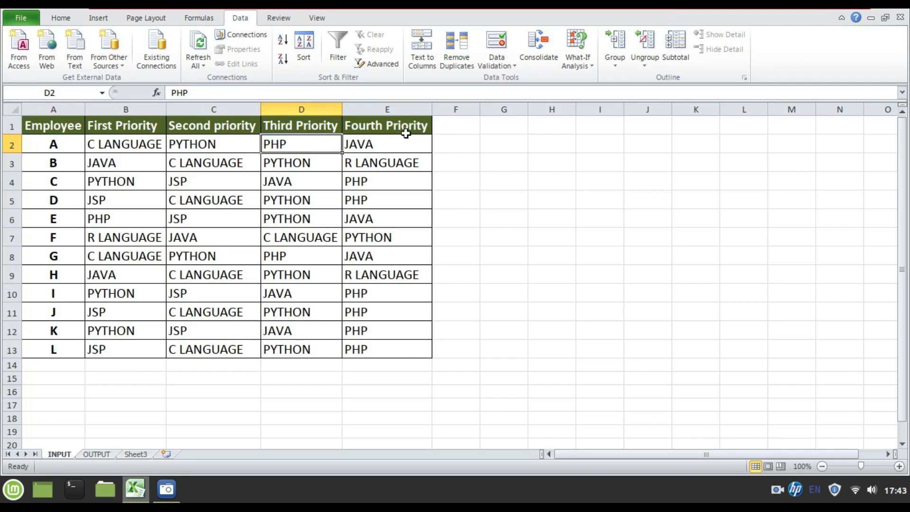
{"action": "left_click", "coordinate": [387, 144]}
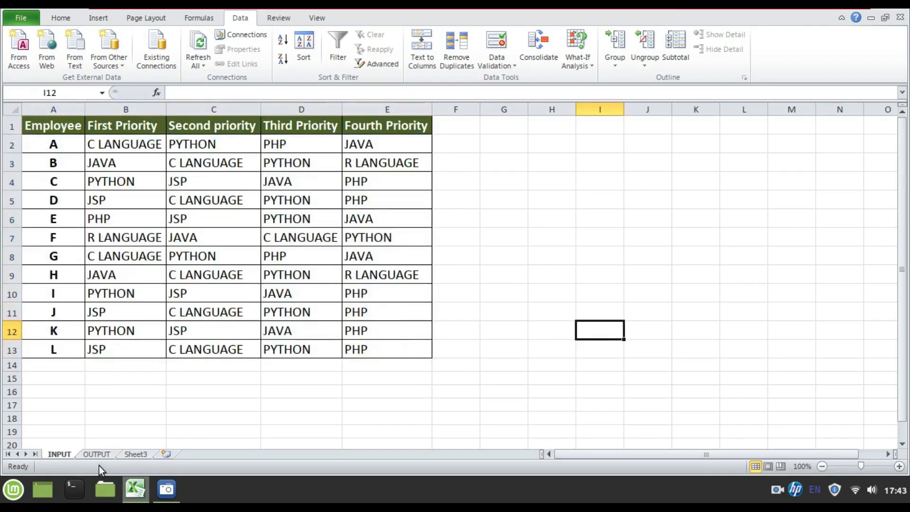
Step: Inspect the OUTPUT sheet's empty priority grid beside C LANGUAGE, then return to INPUT
{"action": "left_click", "coordinate": [97, 454]}
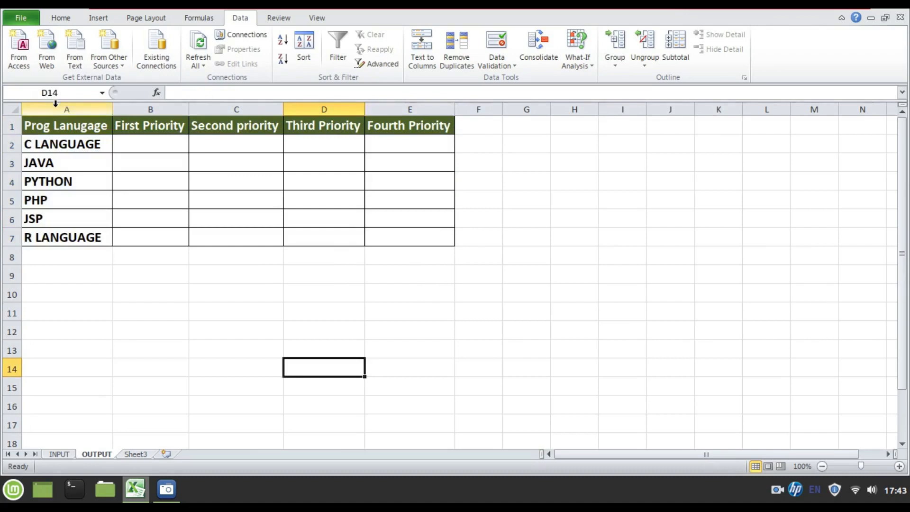
{"action": "left_click", "coordinate": [59, 454]}
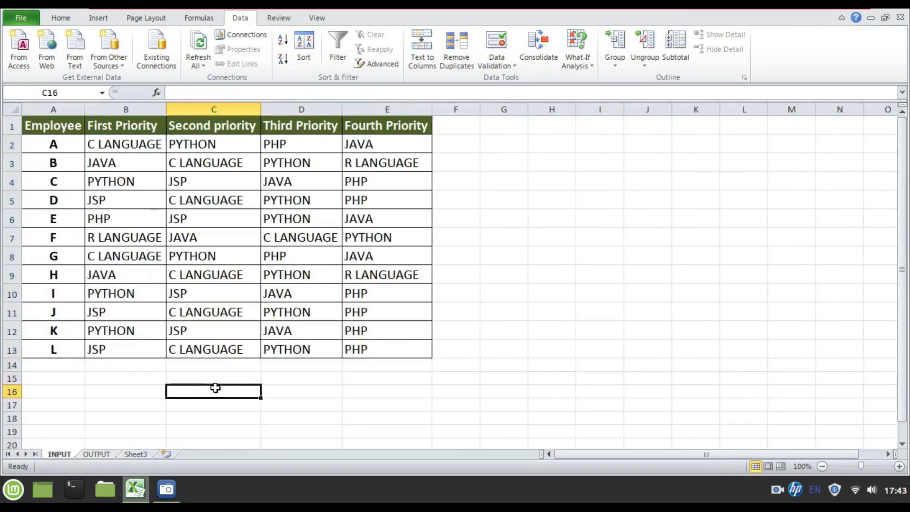
{"action": "left_click", "coordinate": [53, 109]}
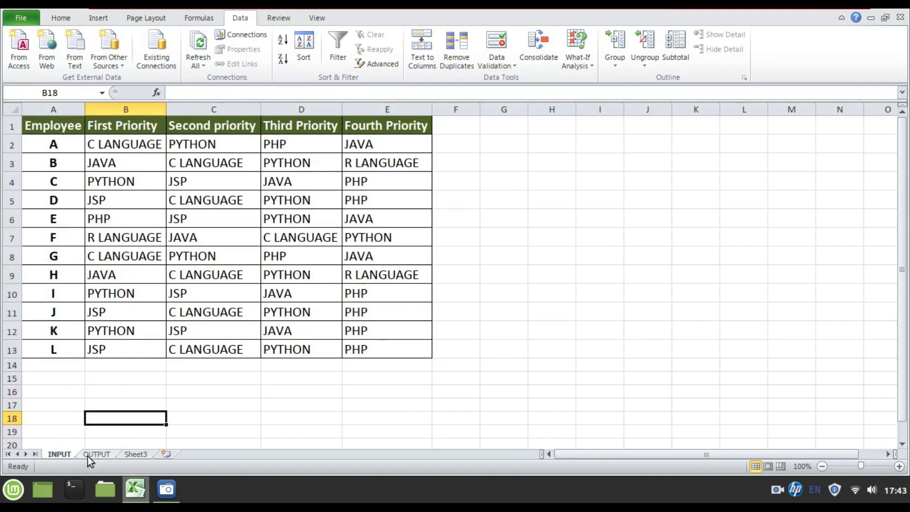
{"action": "left_click", "coordinate": [97, 454]}
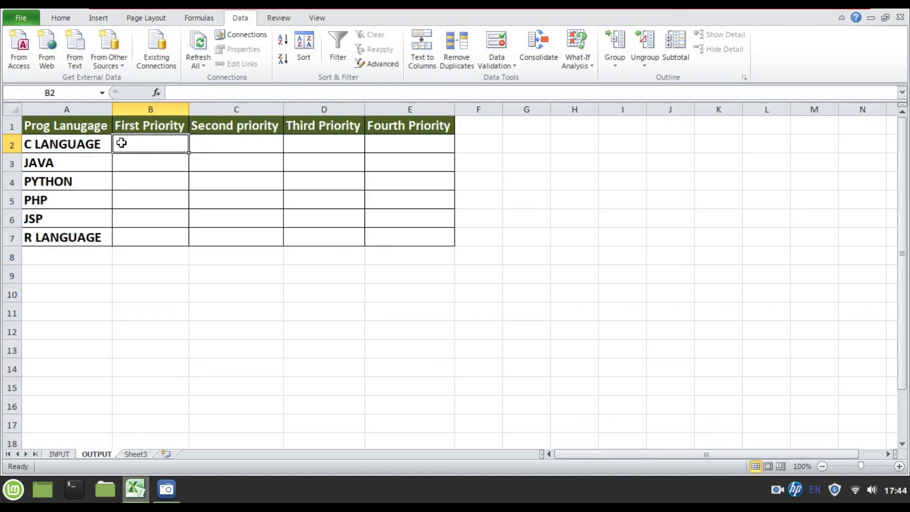
{"action": "left_click", "coordinate": [236, 144]}
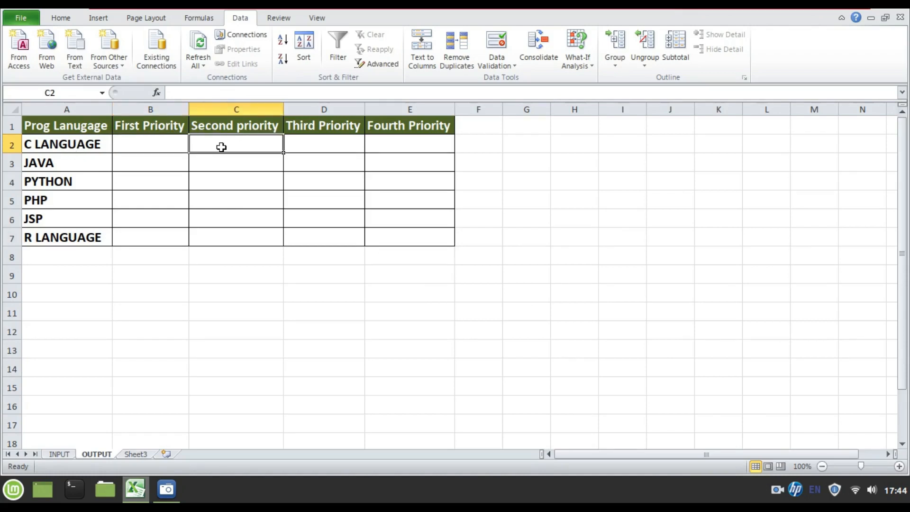
{"action": "mouse_move", "coordinate": [242, 157]}
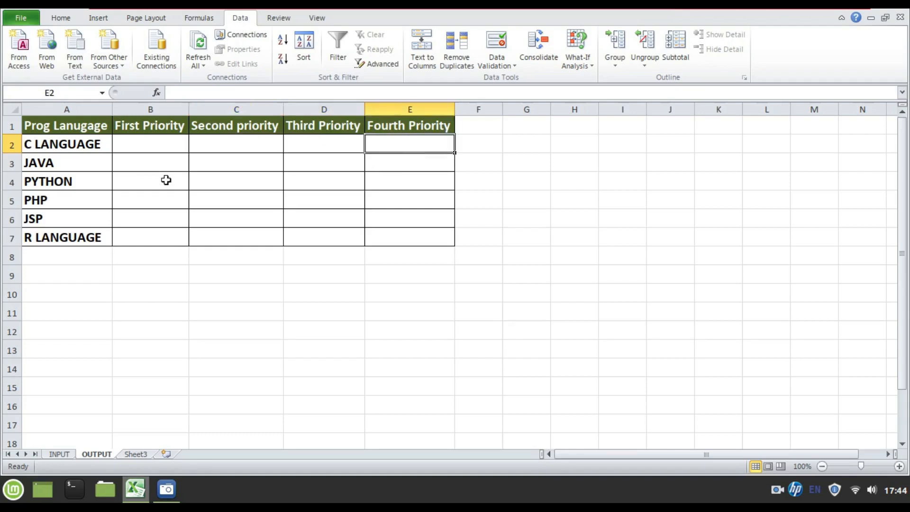
{"action": "left_click", "coordinate": [409, 274]}
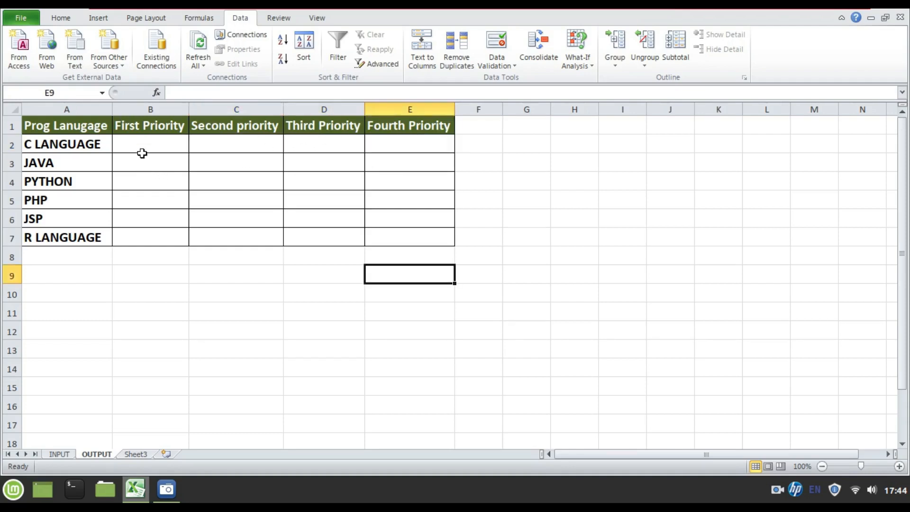
{"action": "left_click_drag", "start_coordinate": [142, 144], "coordinate": [407, 234]}
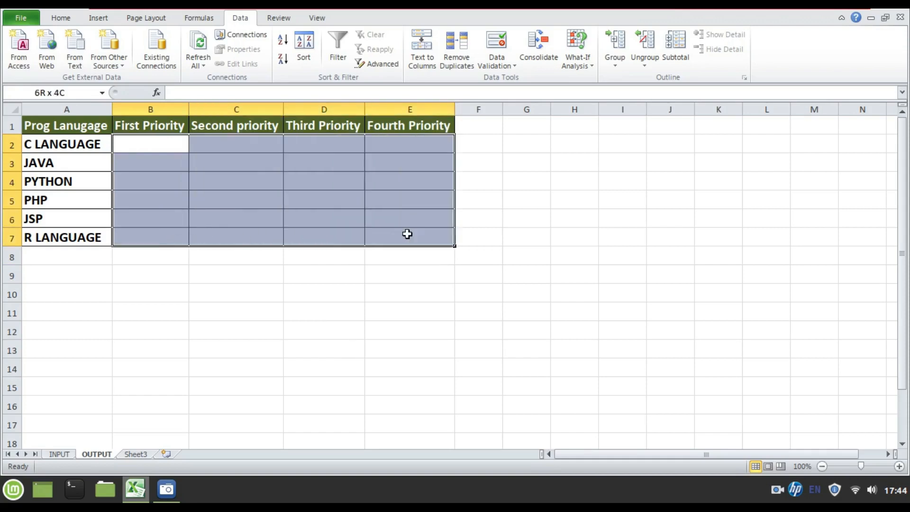
{"action": "left_click", "coordinate": [58, 454]}
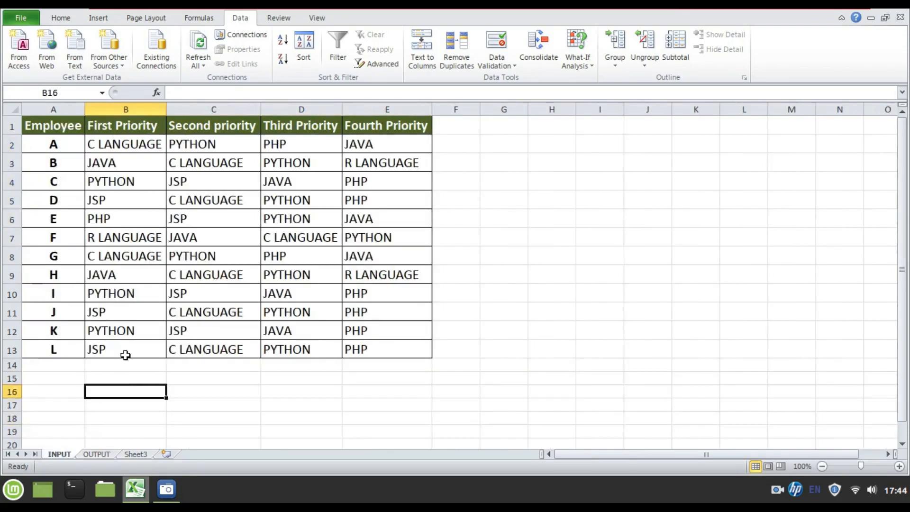
{"action": "mouse_move", "coordinate": [132, 342]}
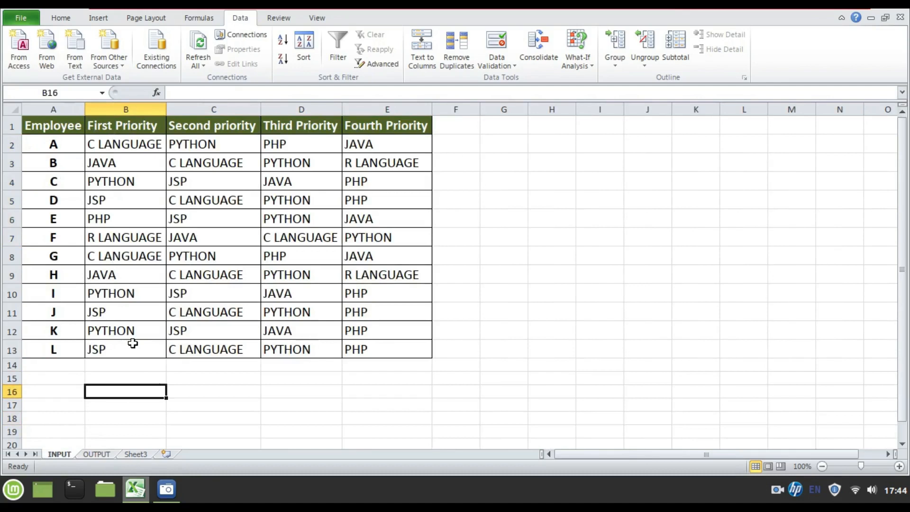
{"action": "left_click", "coordinate": [503, 329]}
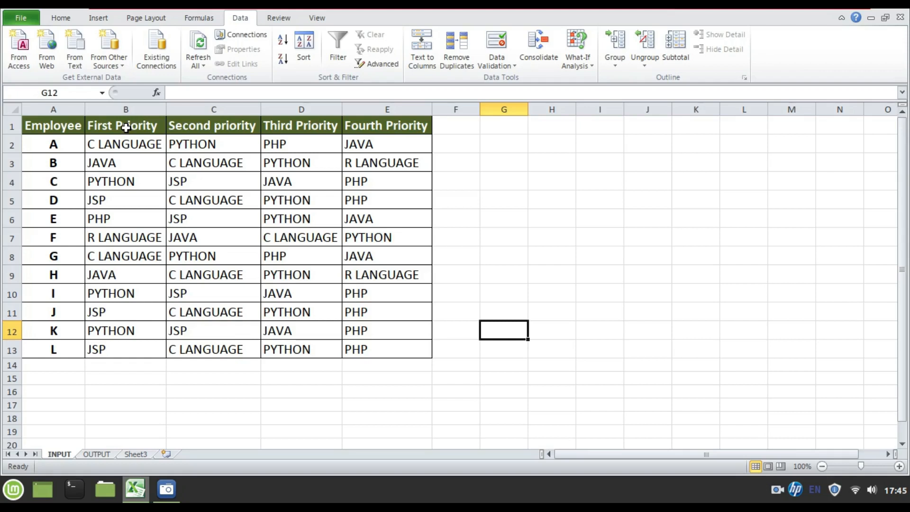
{"action": "mouse_move", "coordinate": [126, 391]}
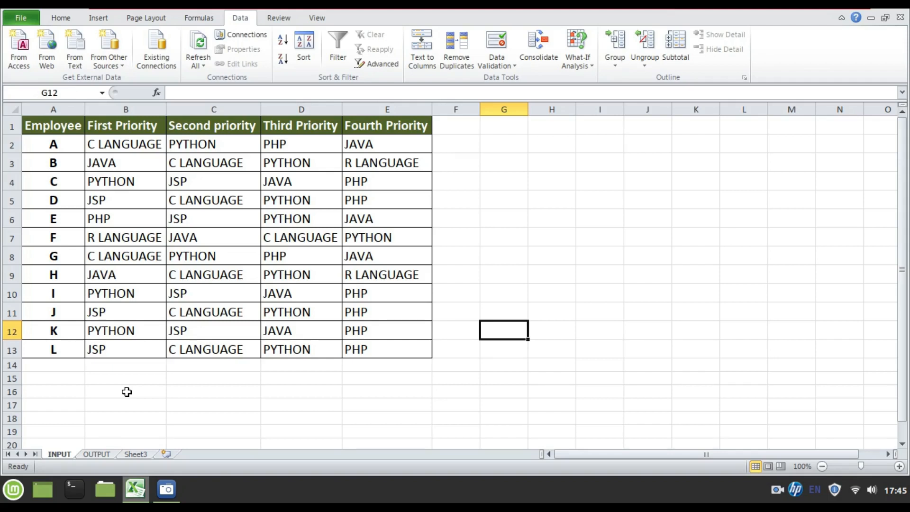
Step: Filter First Priority to C LANGUAGE and enter a,g in the OUTPUT sheet
{"action": "left_click", "coordinate": [125, 125]}
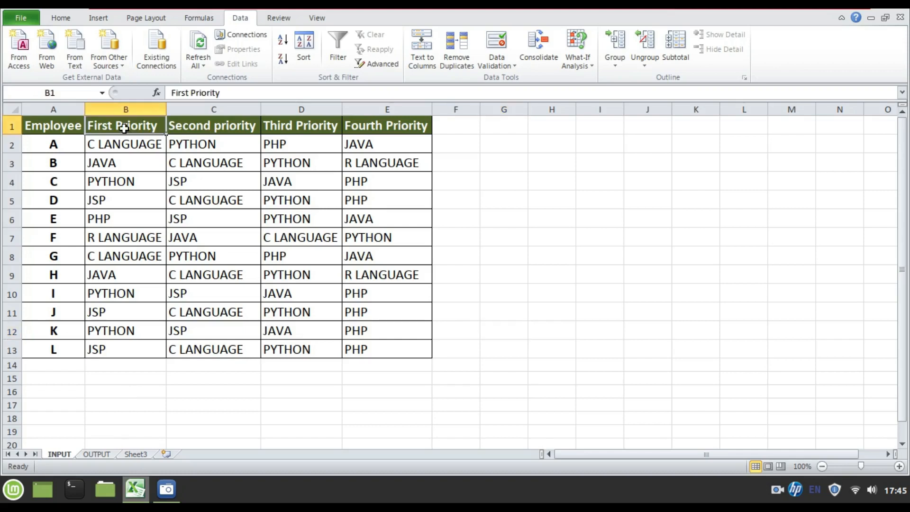
{"action": "left_click", "coordinate": [337, 49]}
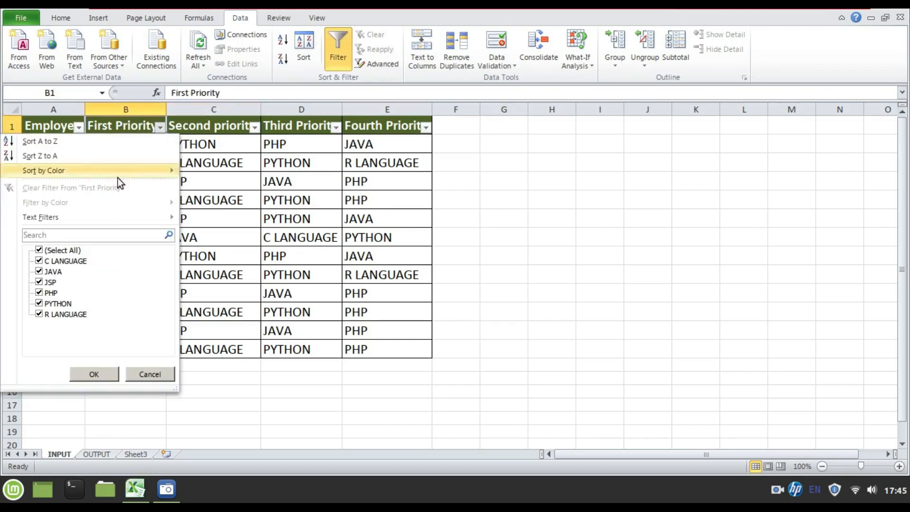
{"action": "left_click", "coordinate": [64, 261]}
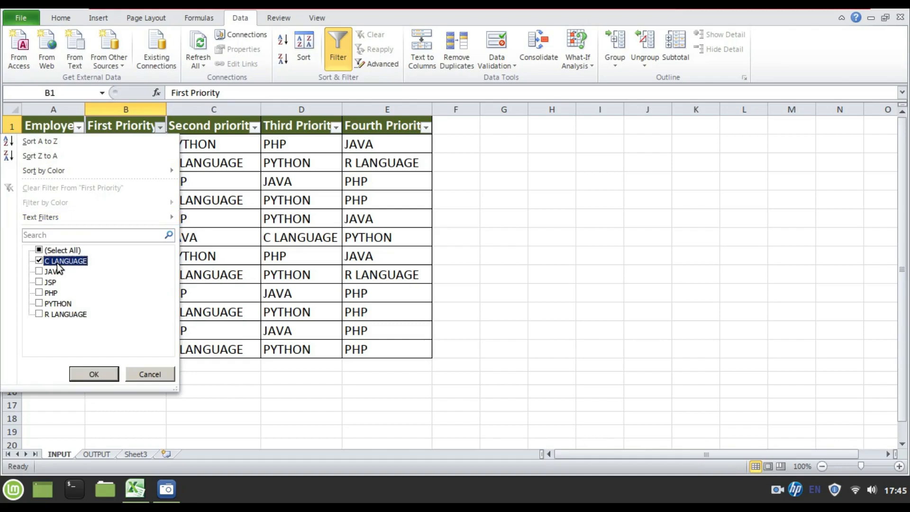
{"action": "mouse_move", "coordinate": [77, 234]}
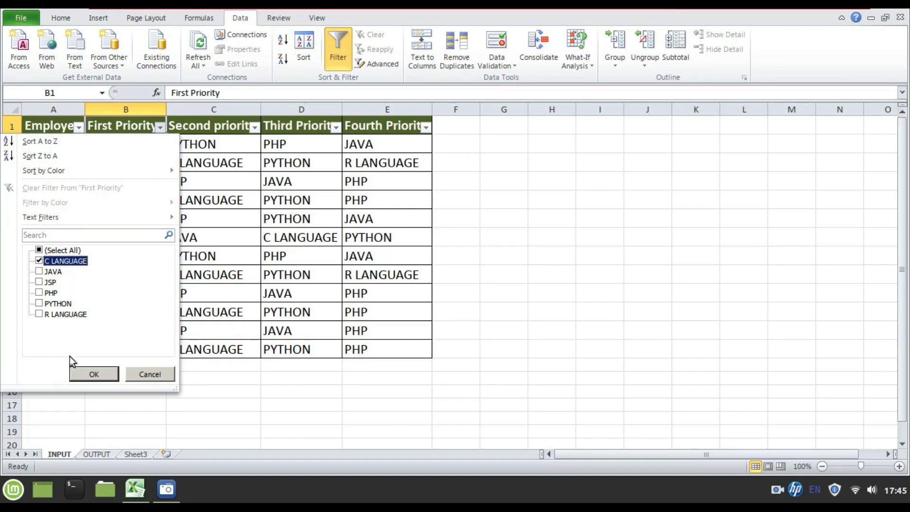
{"action": "left_click", "coordinate": [94, 373]}
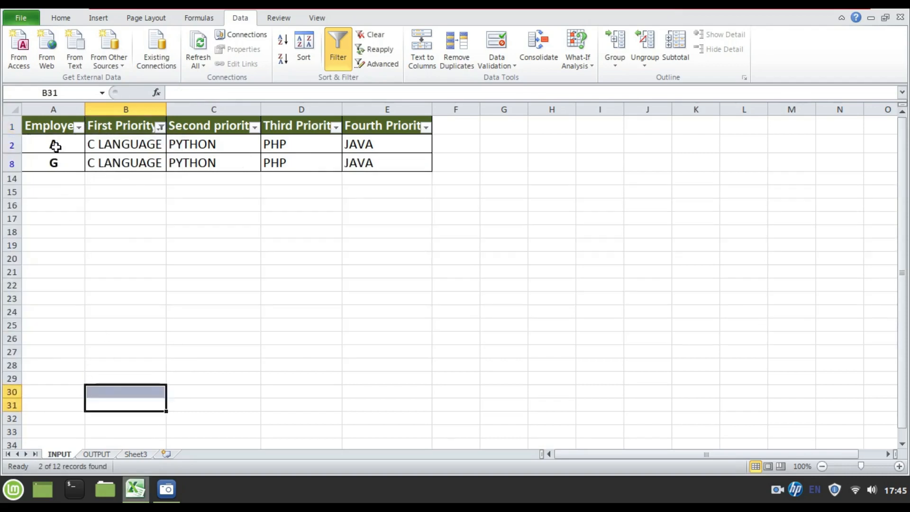
{"action": "left_click", "coordinate": [97, 454]}
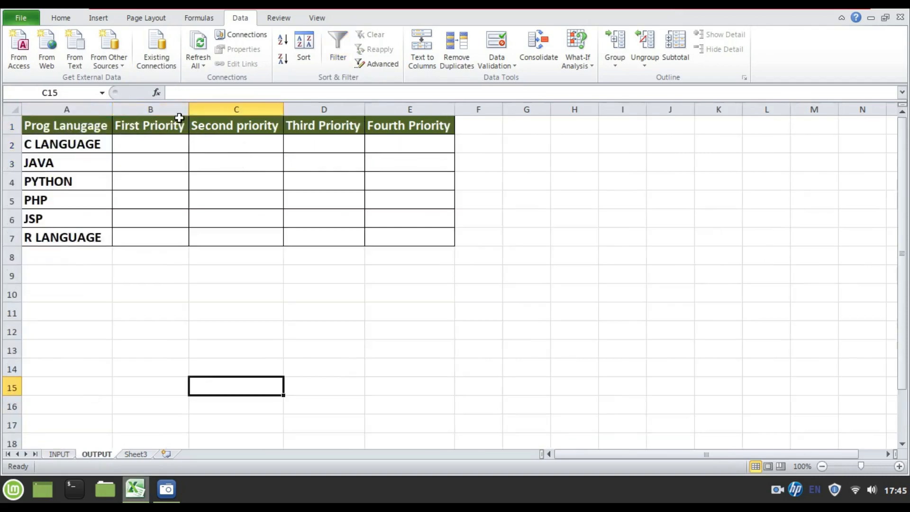
{"action": "type", "text": "a,g"}
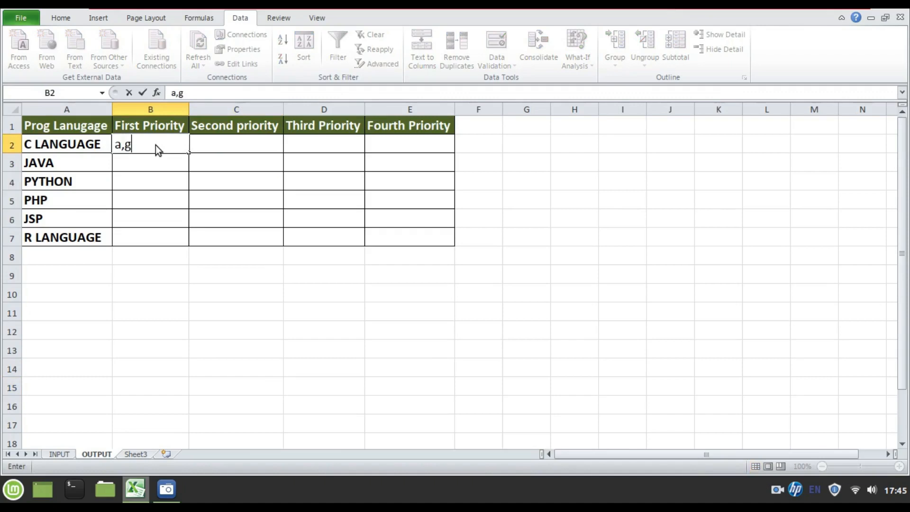
Step: Refilter First Priority to JAVA and move to the OUTPUT sheet to record b,h
{"action": "left_click", "coordinate": [66, 144]}
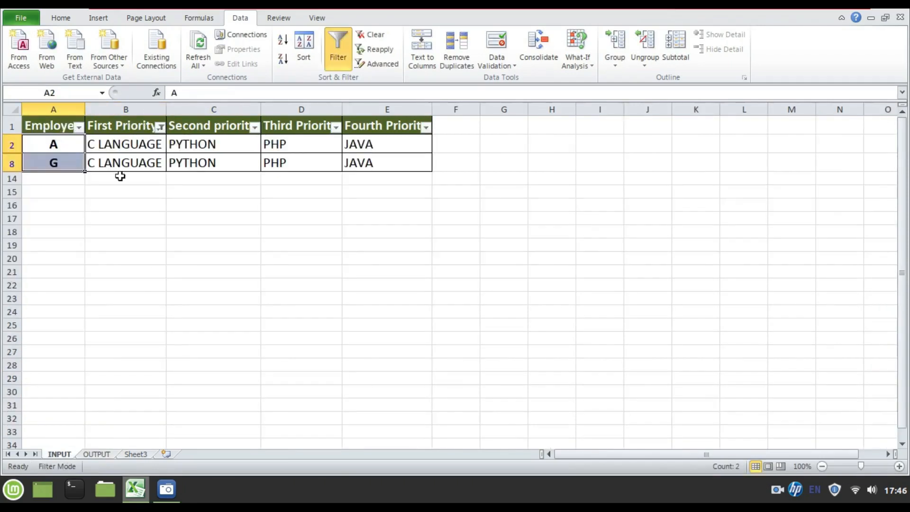
{"action": "left_click", "coordinate": [159, 126]}
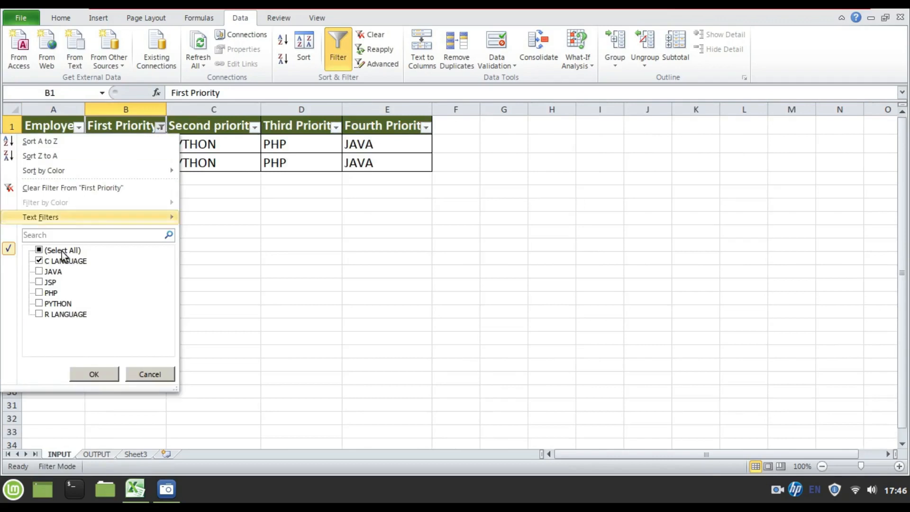
{"action": "left_click", "coordinate": [94, 373]}
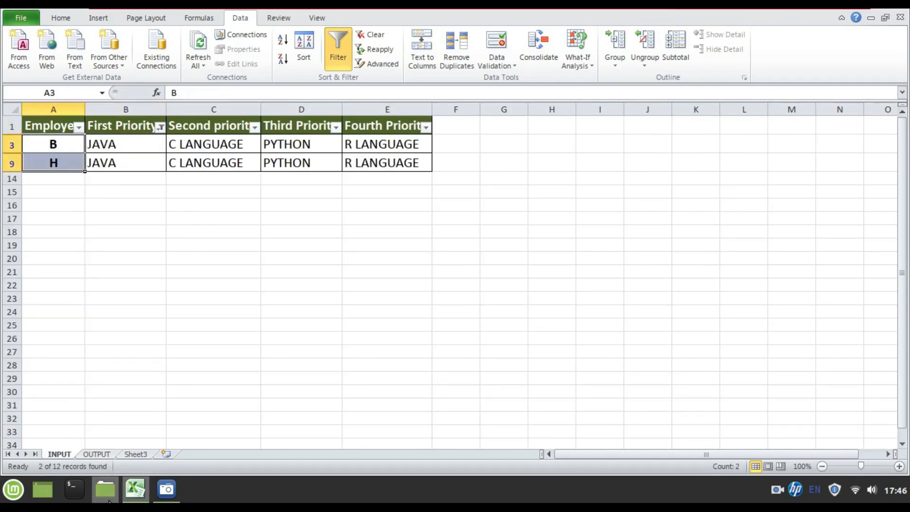
{"action": "left_click", "coordinate": [97, 454]}
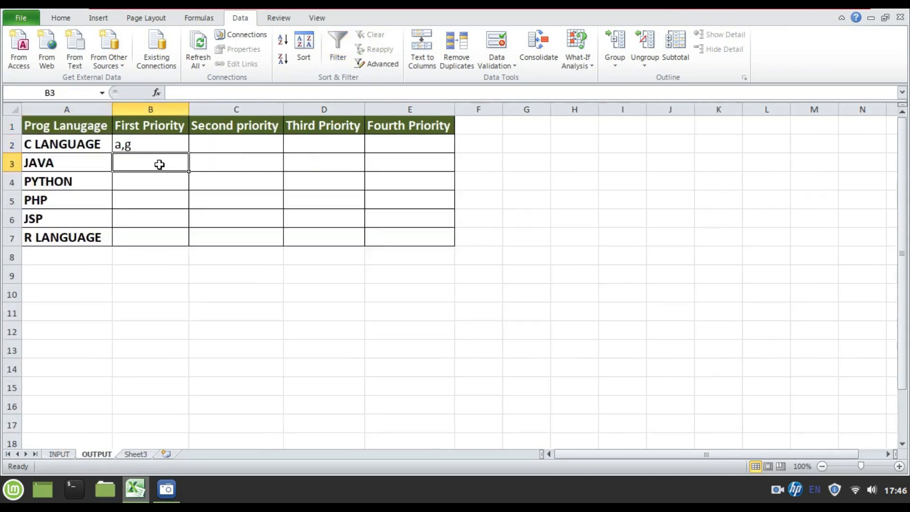
{"action": "left_click", "coordinate": [59, 454]}
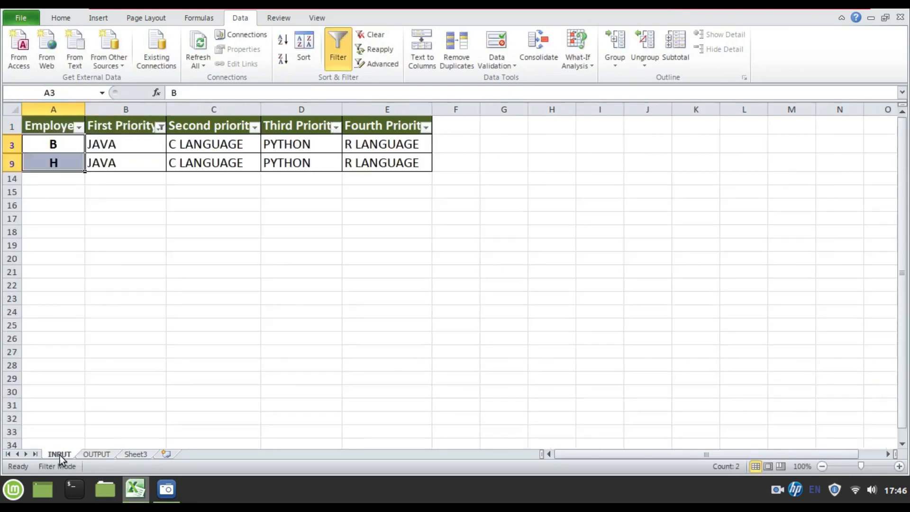
{"action": "left_click", "coordinate": [160, 126]}
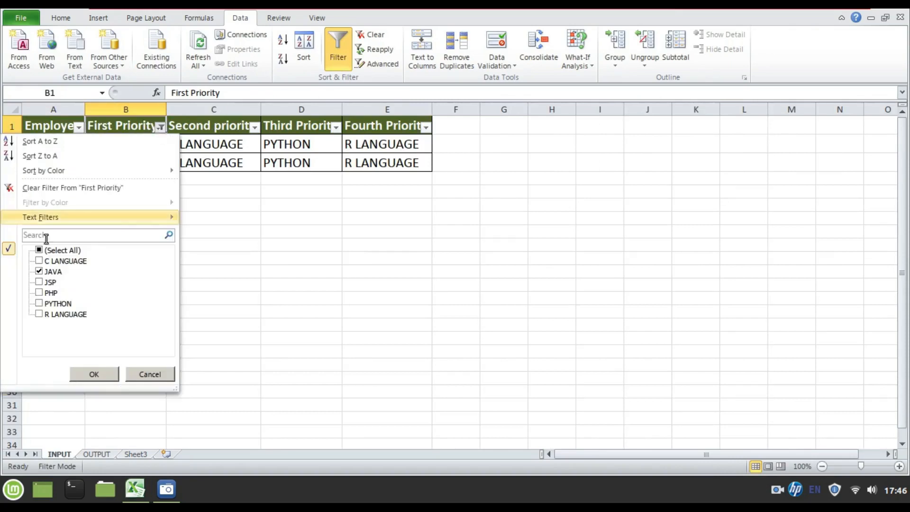
{"action": "left_click", "coordinate": [39, 250]}
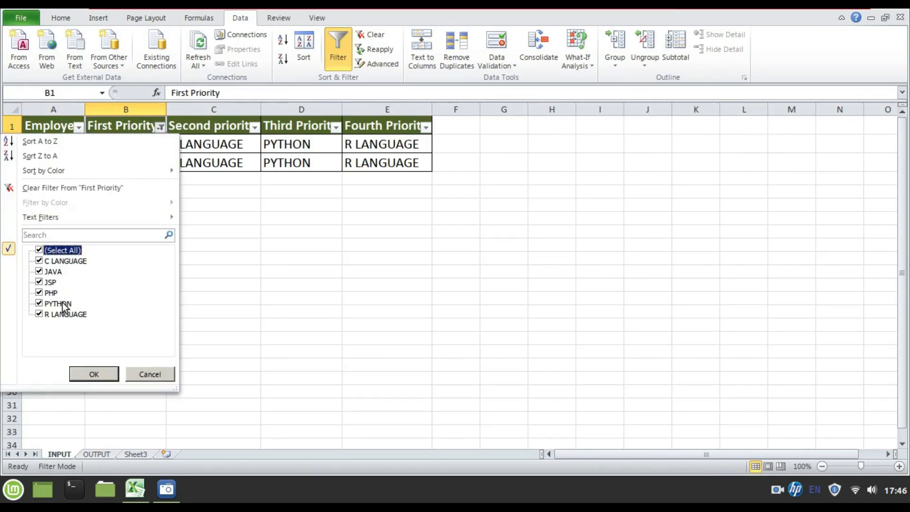
{"action": "mouse_move", "coordinate": [64, 318]}
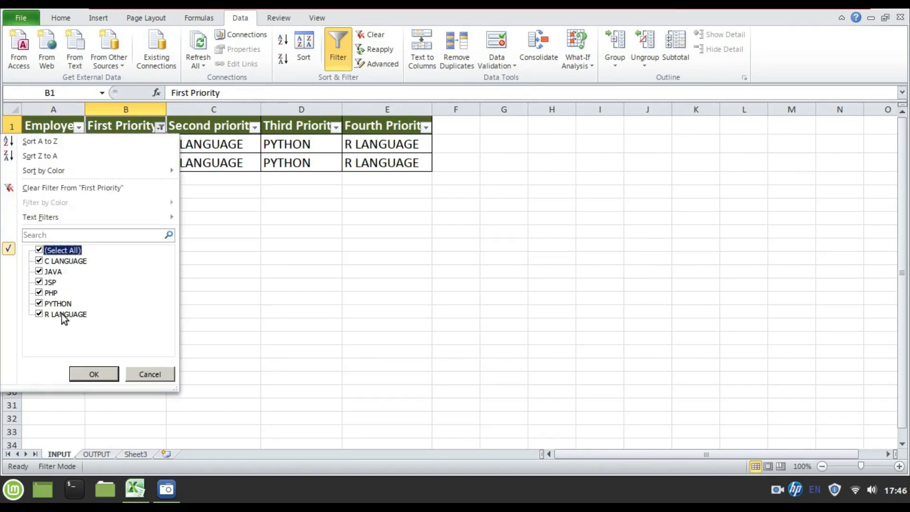
{"action": "left_click", "coordinate": [94, 373]}
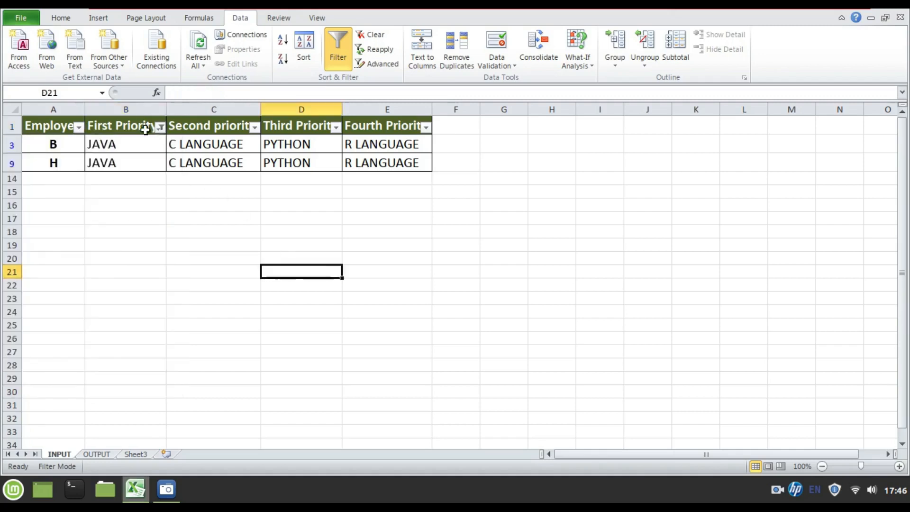
{"action": "left_click", "coordinate": [95, 453]}
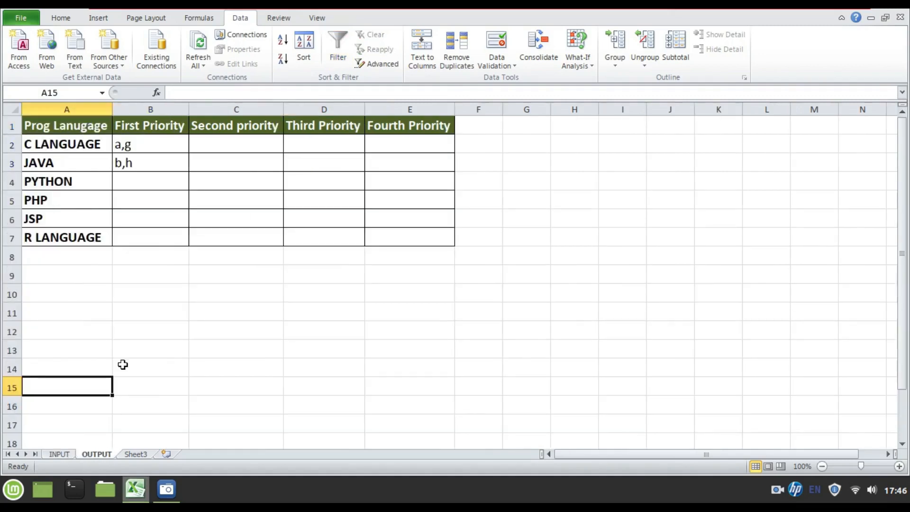
{"action": "mouse_move", "coordinate": [225, 234]}
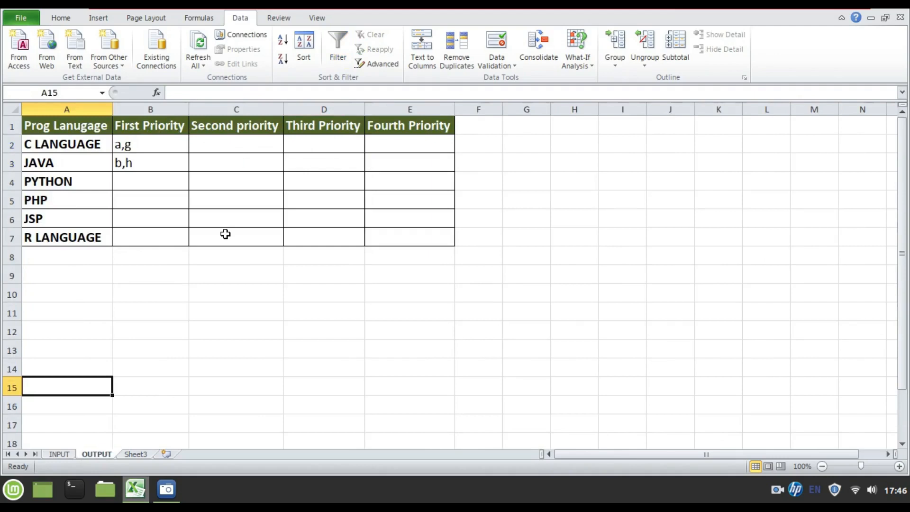
{"action": "mouse_move", "coordinate": [399, 172]}
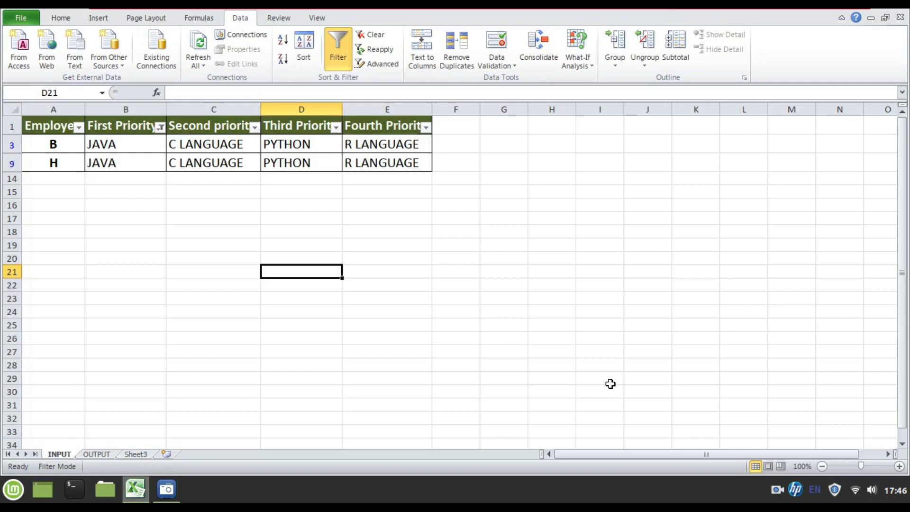
{"action": "mouse_move", "coordinate": [126, 123]}
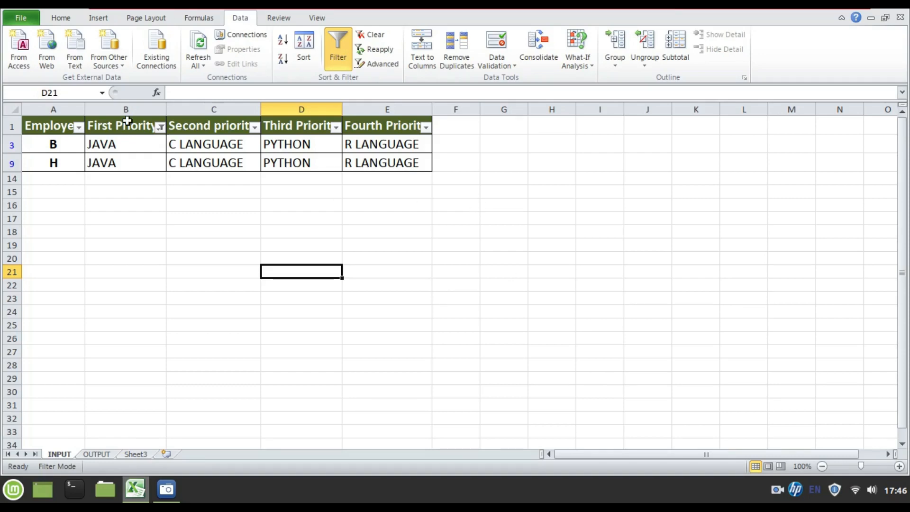
Step: Turn off the filter so the INPUT table shows all twelve employees A to L
{"action": "left_click", "coordinate": [125, 126]}
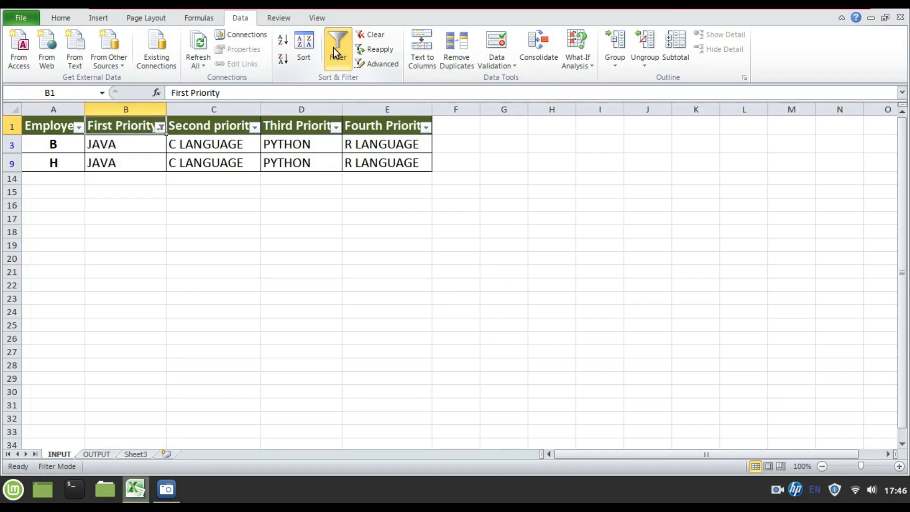
{"action": "left_click", "coordinate": [337, 43]}
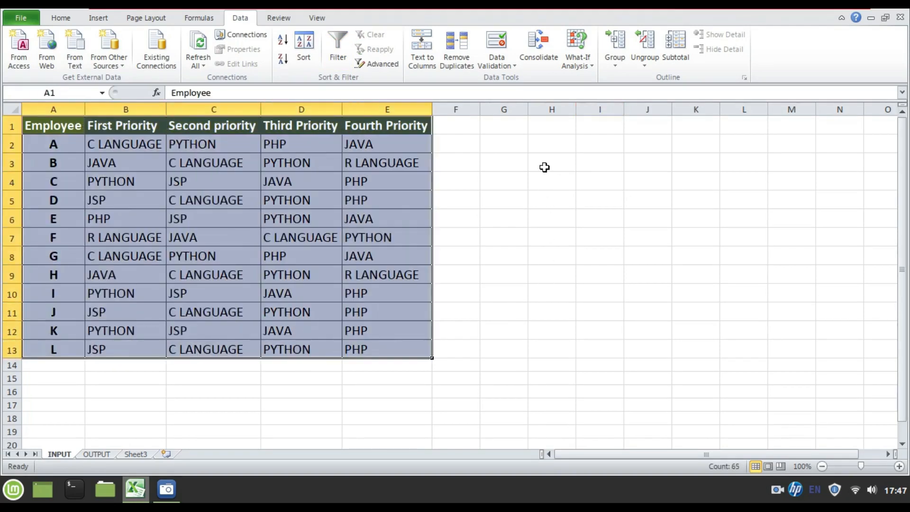
{"action": "left_click_drag", "start_coordinate": [551, 162], "coordinate": [552, 282]}
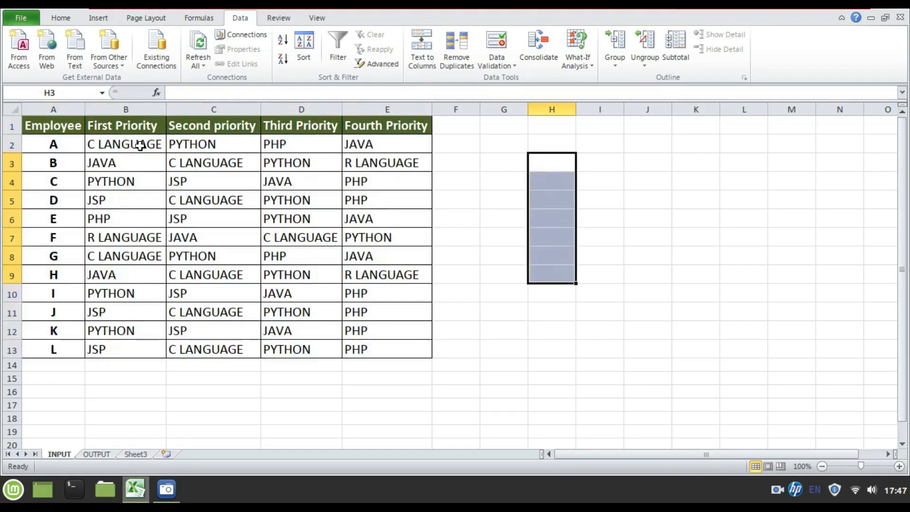
{"action": "left_click", "coordinate": [125, 144]}
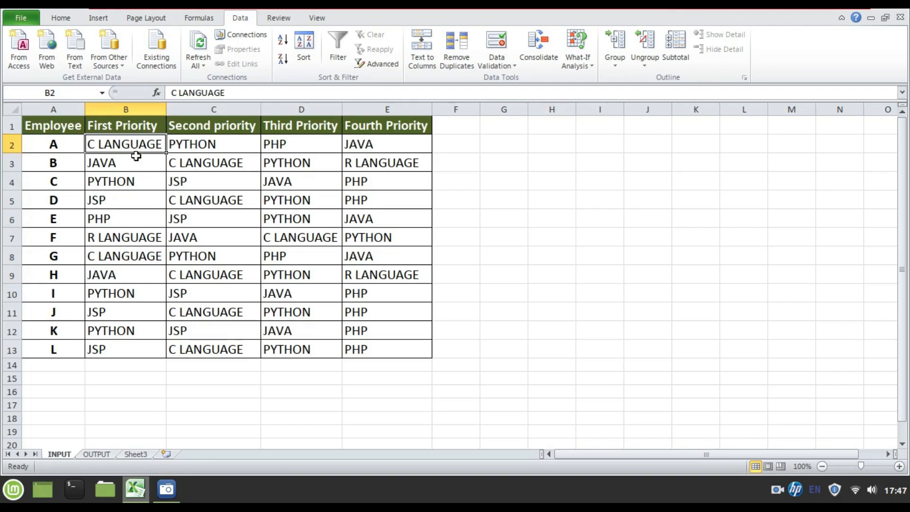
{"action": "left_click", "coordinate": [125, 181]}
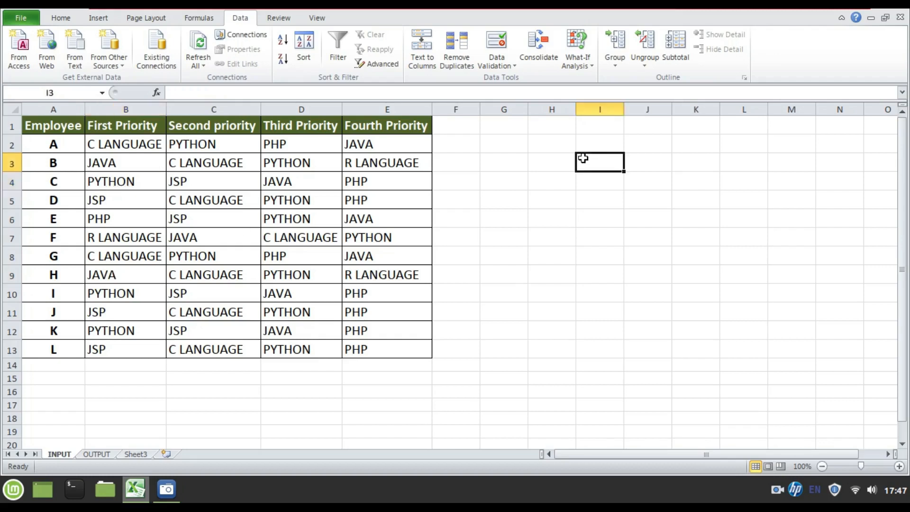
{"action": "mouse_move", "coordinate": [125, 162]}
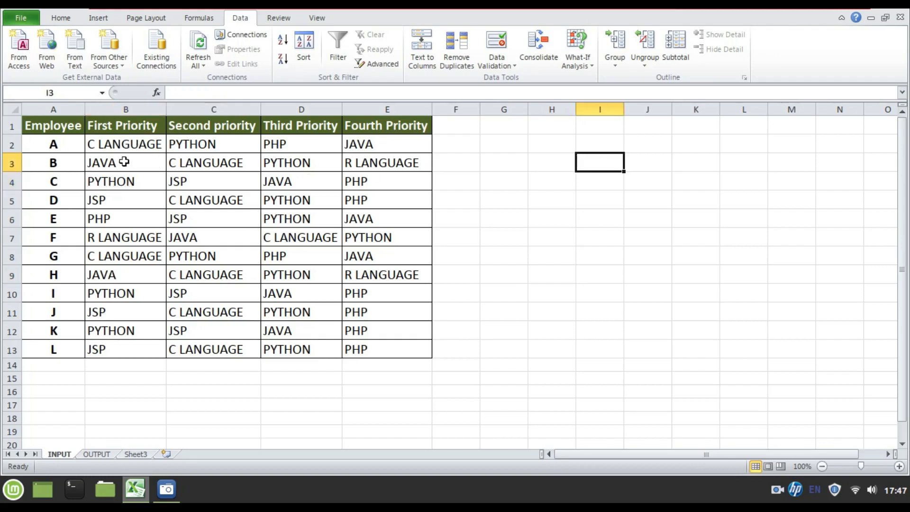
{"action": "mouse_move", "coordinate": [569, 167]}
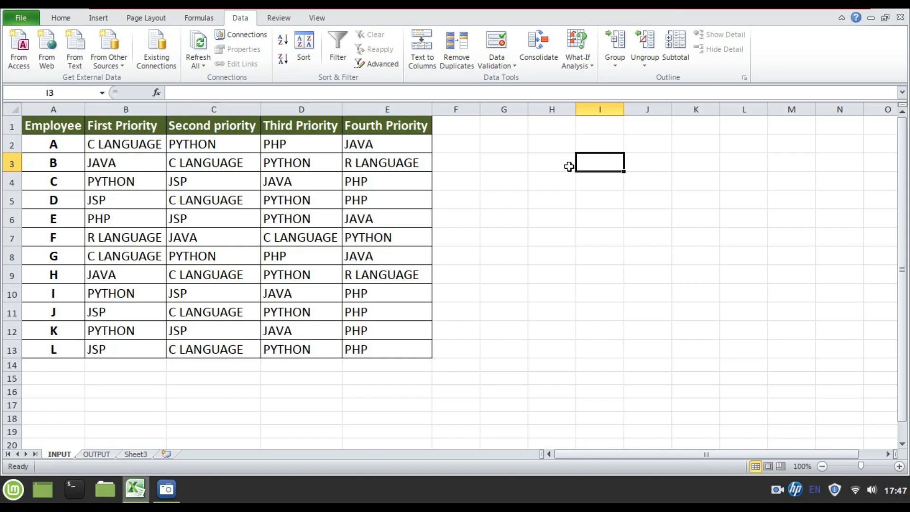
{"action": "mouse_move", "coordinate": [557, 166]}
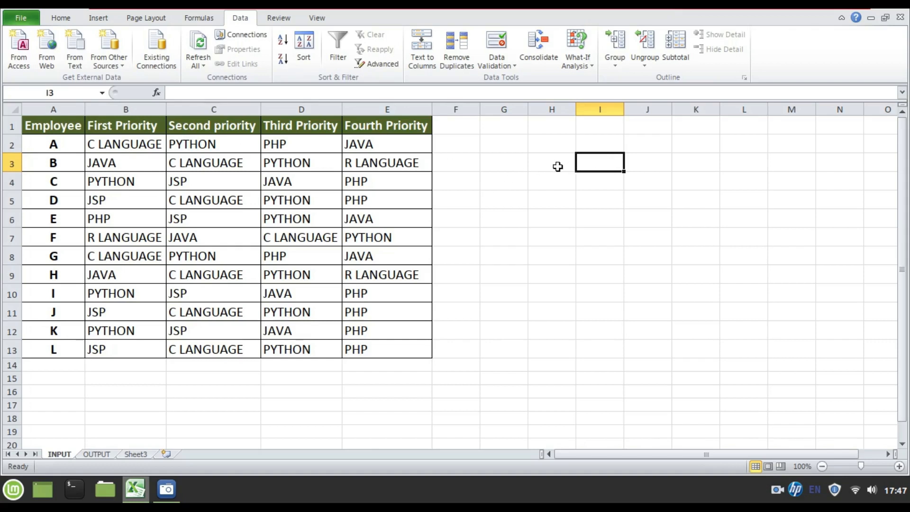
Step: Check employees A and G in the full table, then show the OUTPUT sheet
{"action": "left_click", "coordinate": [125, 144]}
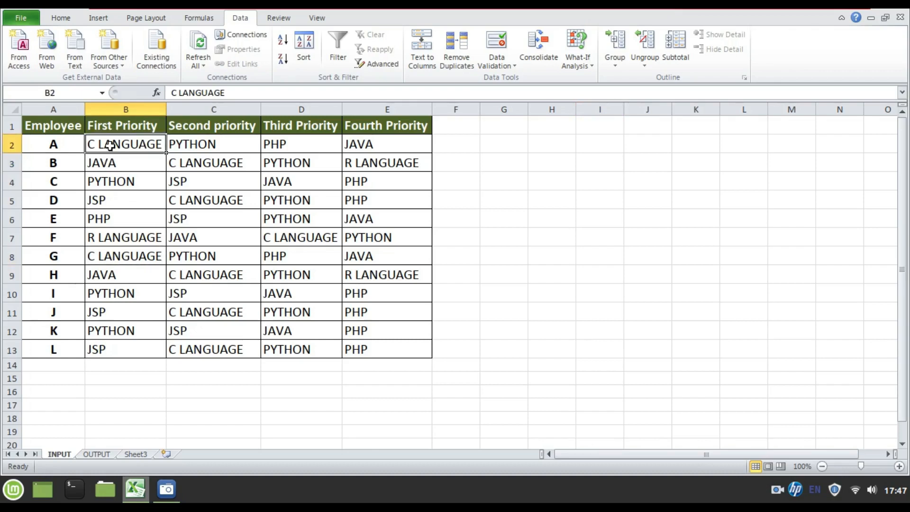
{"action": "left_click", "coordinate": [53, 144]}
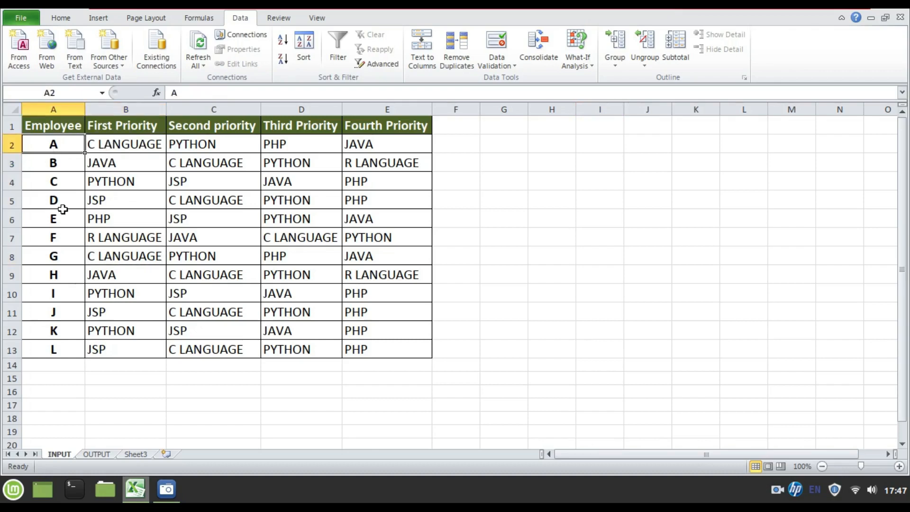
{"action": "left_click", "coordinate": [53, 255]}
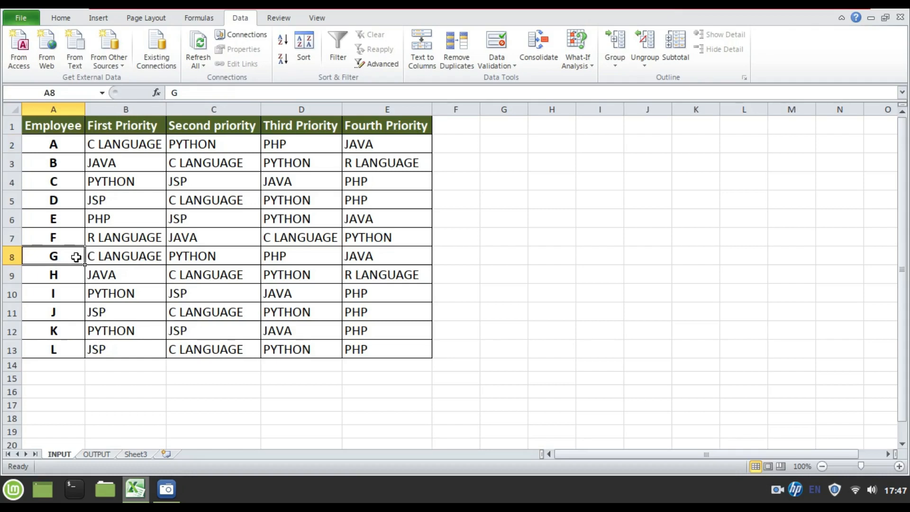
{"action": "mouse_move", "coordinate": [486, 270]}
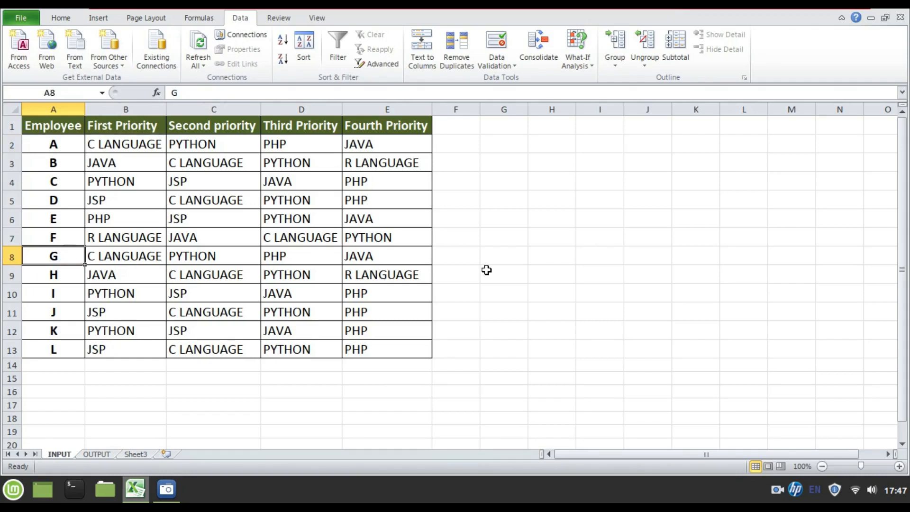
{"action": "left_click", "coordinate": [503, 274]}
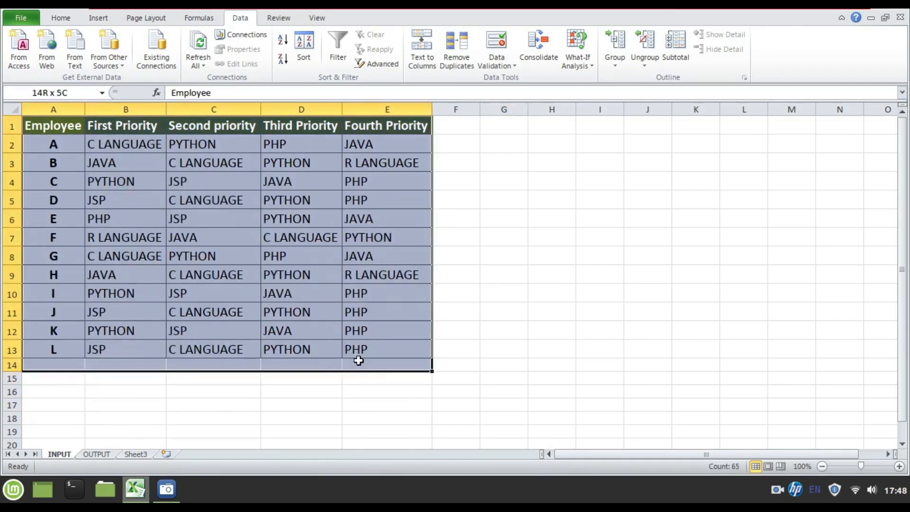
{"action": "left_click", "coordinate": [96, 454]}
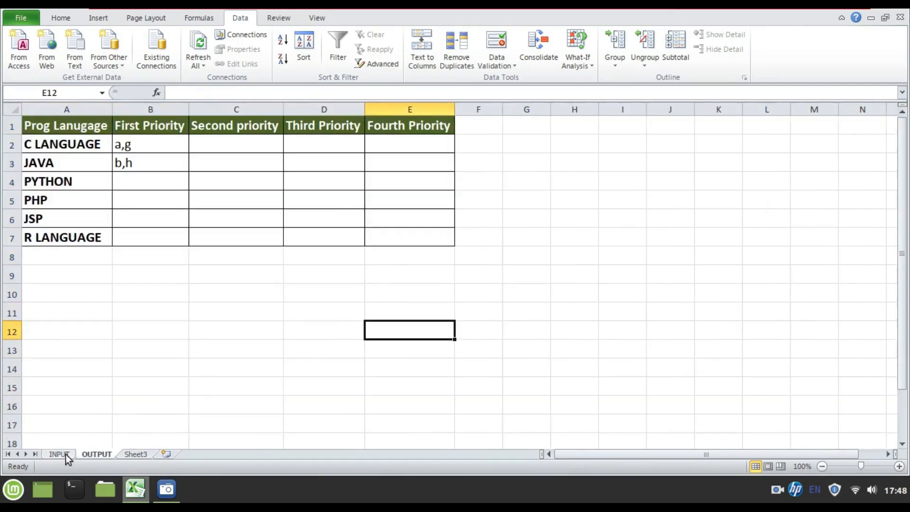
Step: Return to the unfiltered INPUT sheet, then bring up the Apache POI notes in the text editor
{"action": "left_click", "coordinate": [58, 454]}
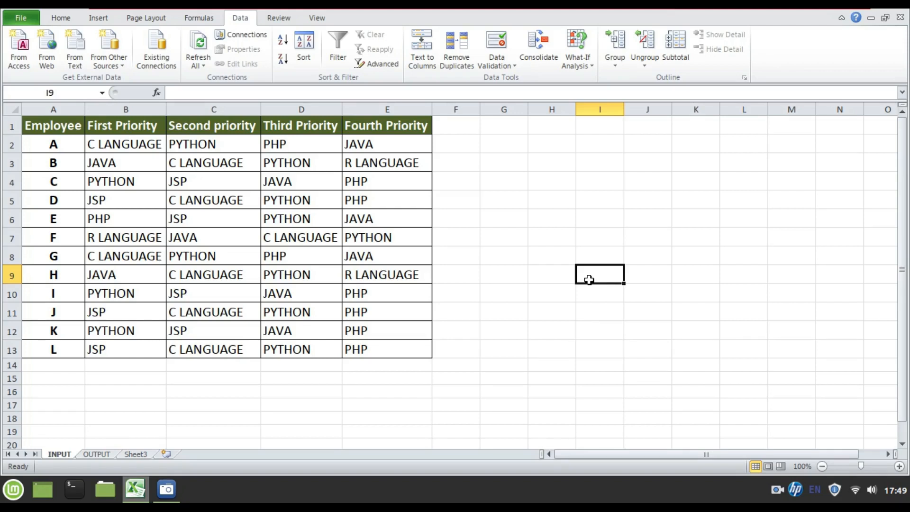
{"action": "left_click", "coordinate": [196, 497]}
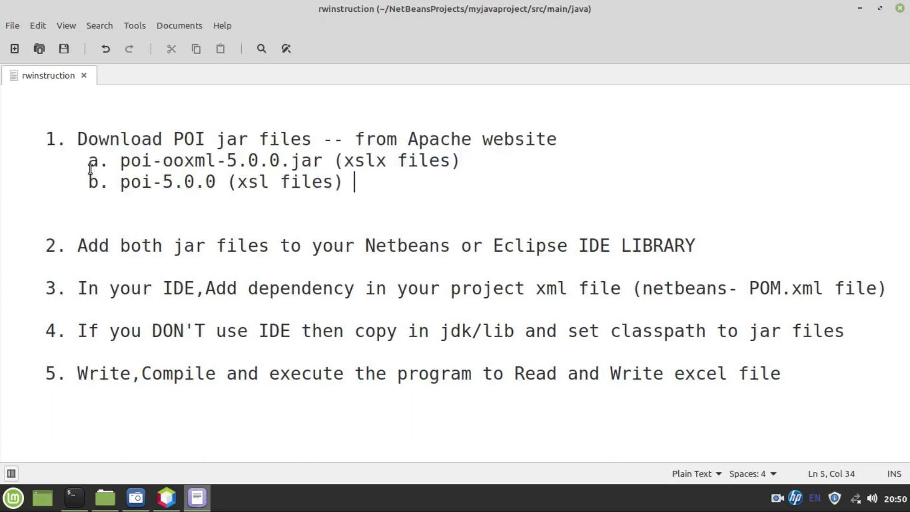
{"action": "double_click", "coordinate": [167, 161]}
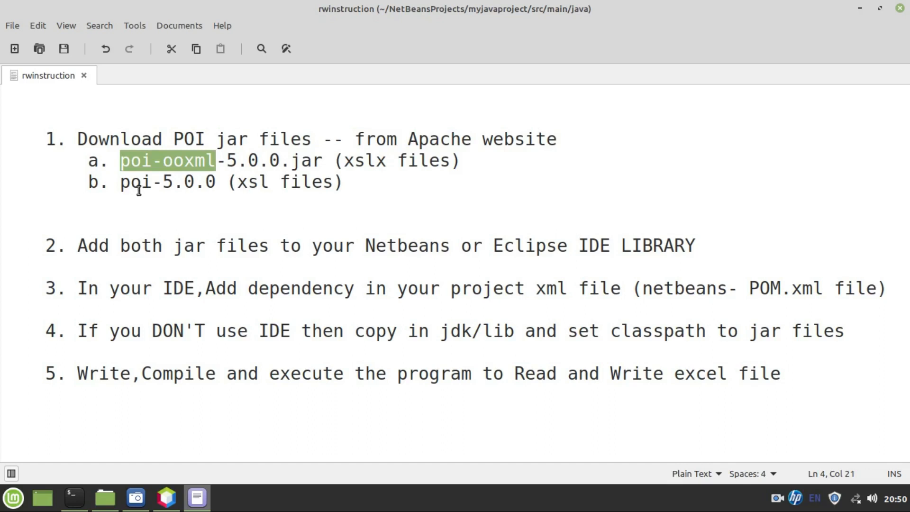
{"action": "double_click", "coordinate": [135, 182]}
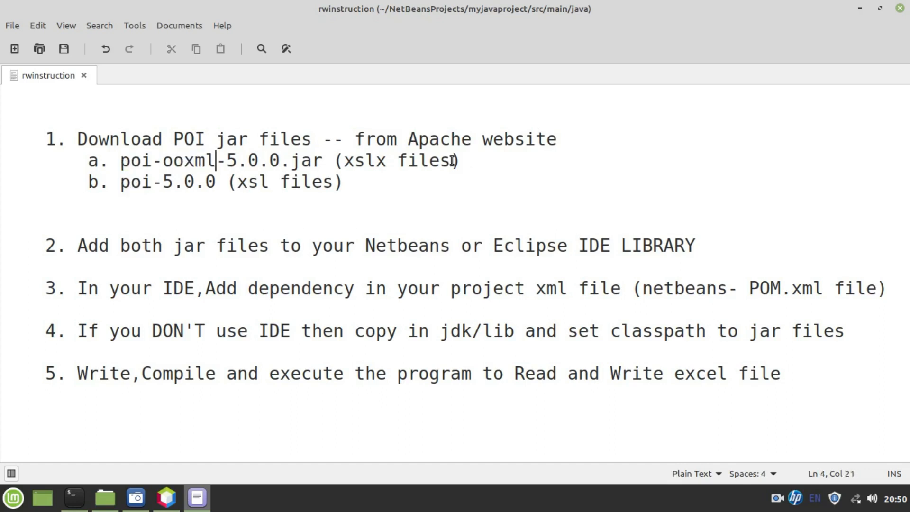
{"action": "double_click", "coordinate": [358, 161]}
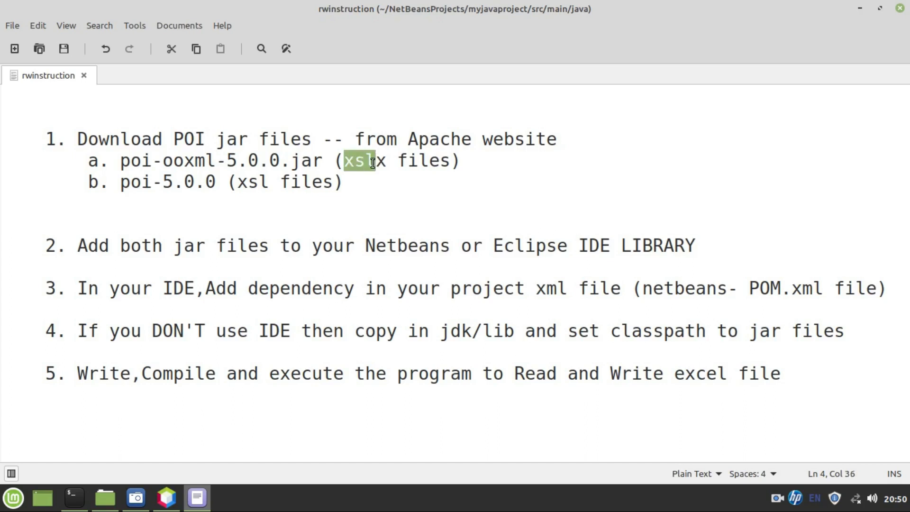
{"action": "type", "text": "x"}
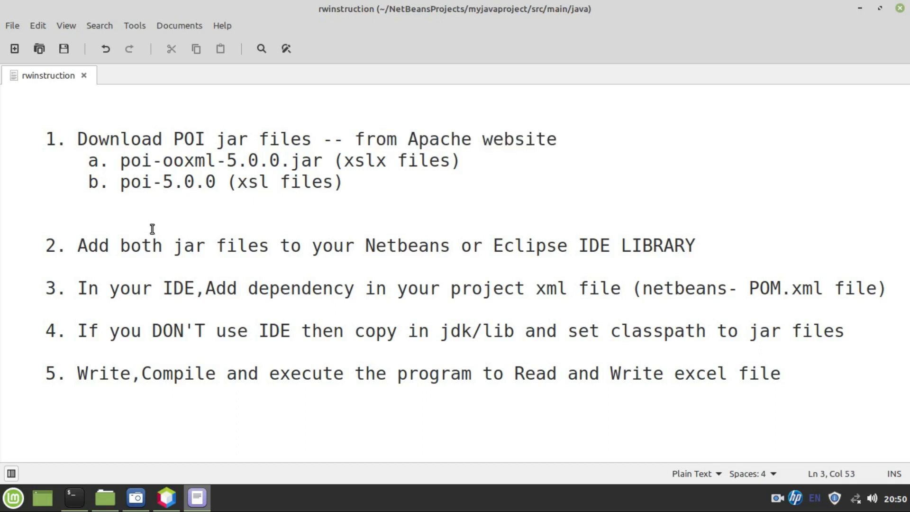
{"action": "left_click", "coordinate": [555, 138]}
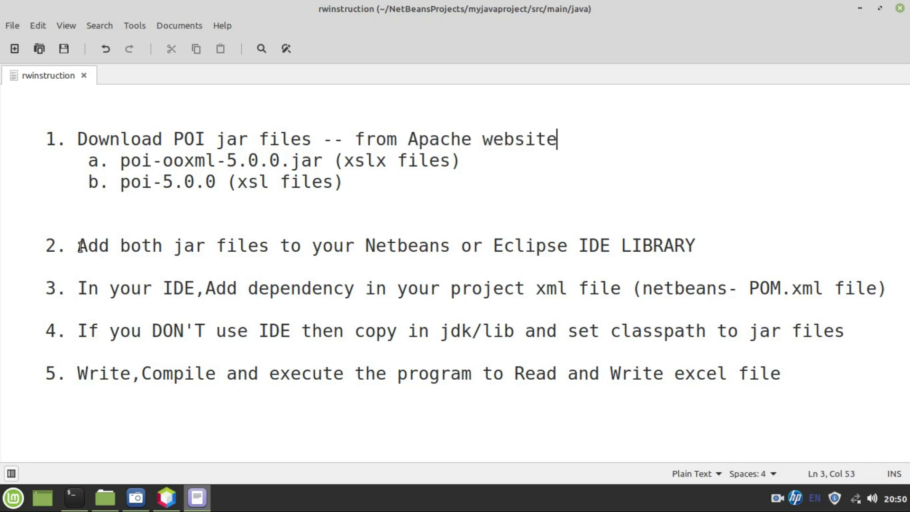
{"action": "left_click_drag", "start_coordinate": [77, 246], "coordinate": [375, 245]}
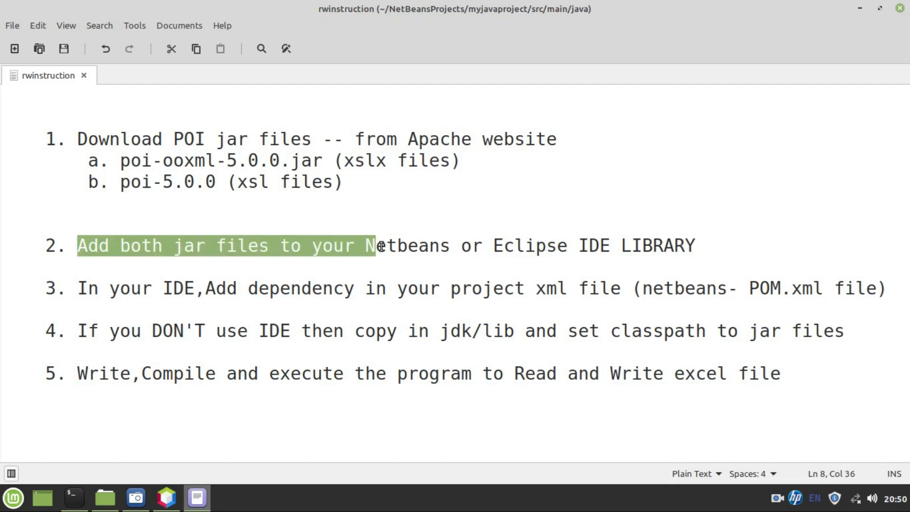
{"action": "left_click_drag", "start_coordinate": [375, 245], "coordinate": [568, 245]}
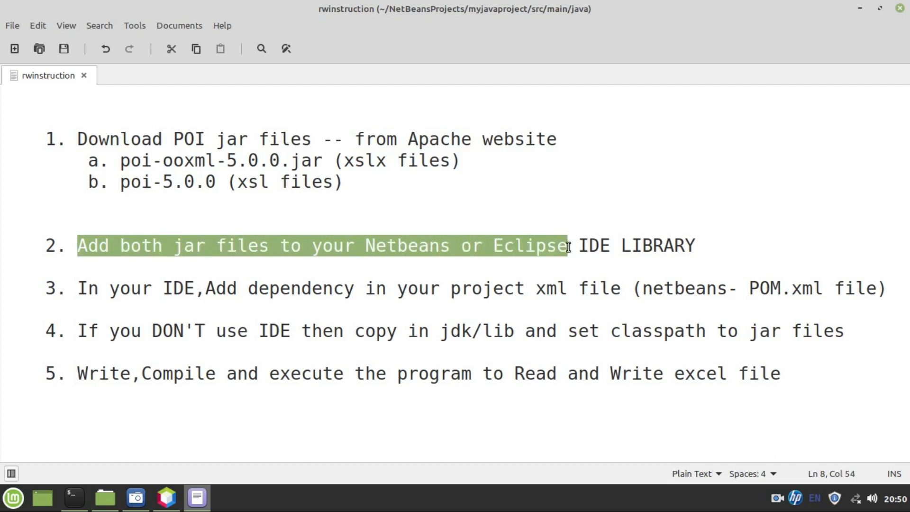
{"action": "left_click_drag", "start_coordinate": [565, 245], "coordinate": [702, 245]}
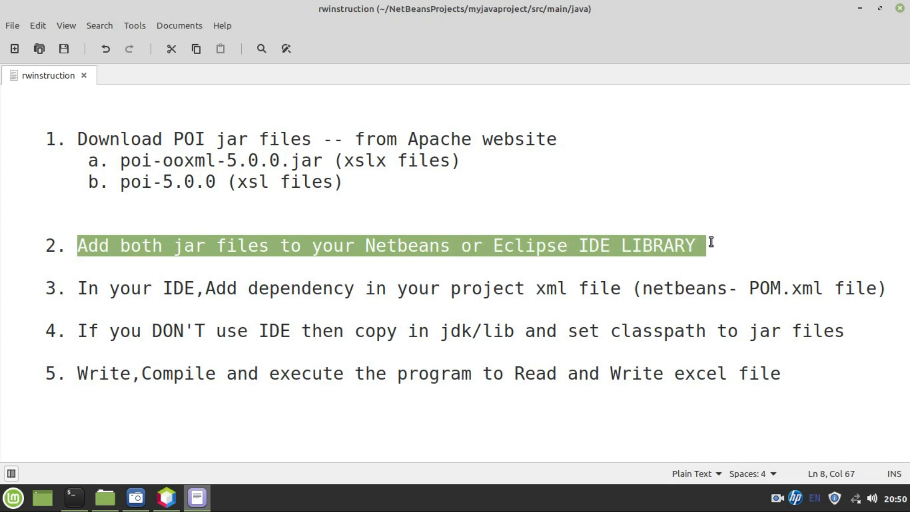
{"action": "left_click", "coordinate": [79, 288]}
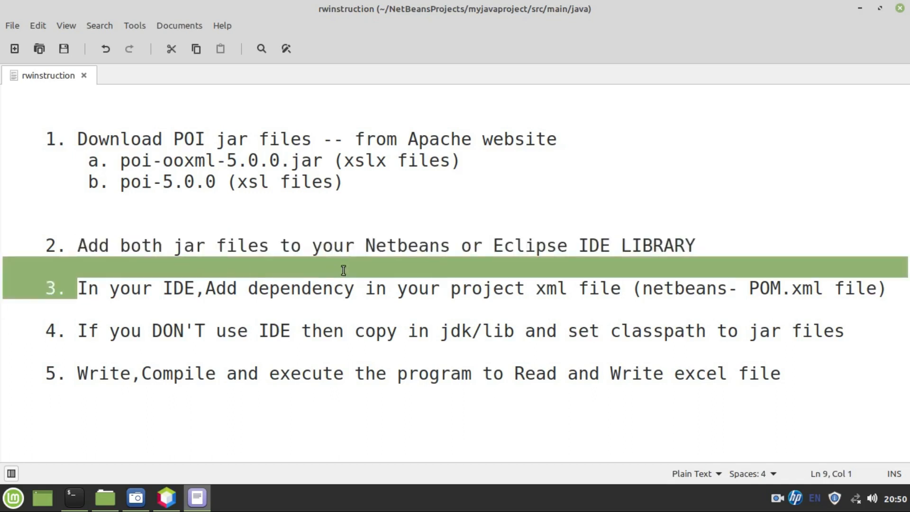
{"action": "left_click_drag", "start_coordinate": [76, 288], "coordinate": [586, 288]}
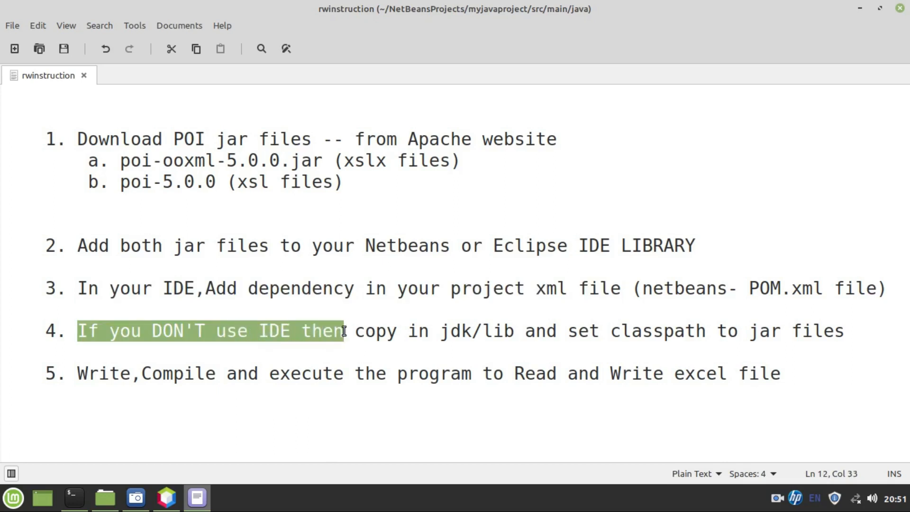
{"action": "left_click_drag", "start_coordinate": [344, 331], "coordinate": [515, 330]}
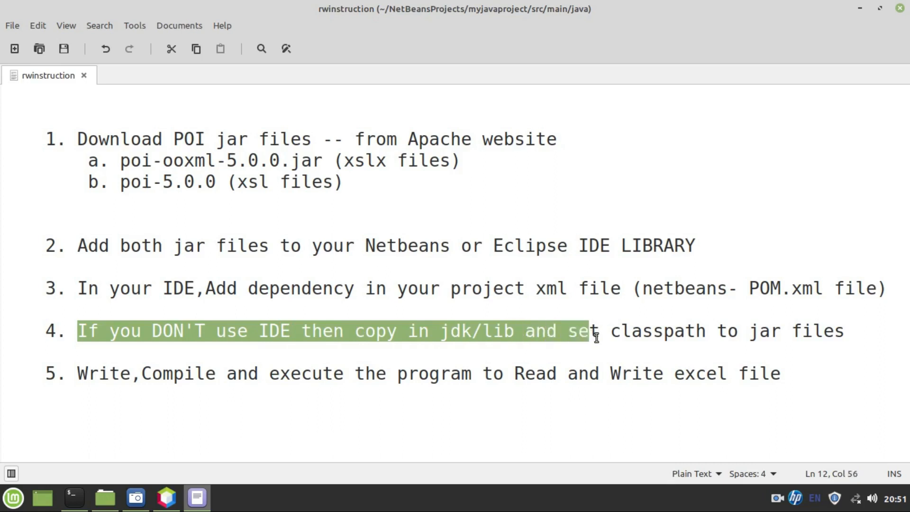
{"action": "left_click_drag", "start_coordinate": [595, 331], "coordinate": [847, 331]}
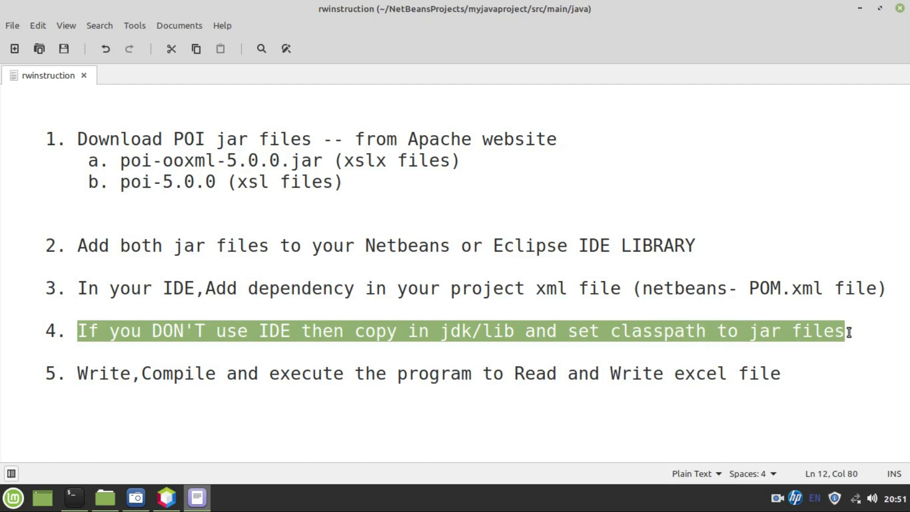
{"action": "left_click", "coordinate": [76, 374]}
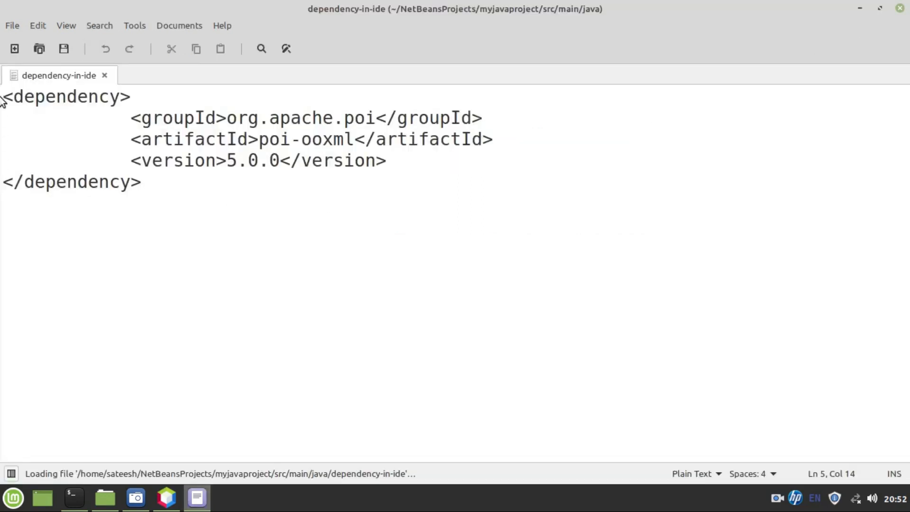
Step: Close the Maven dependency notes in Xed, leaving the project's java folder showing
{"action": "key", "text": "ctrl+a"}
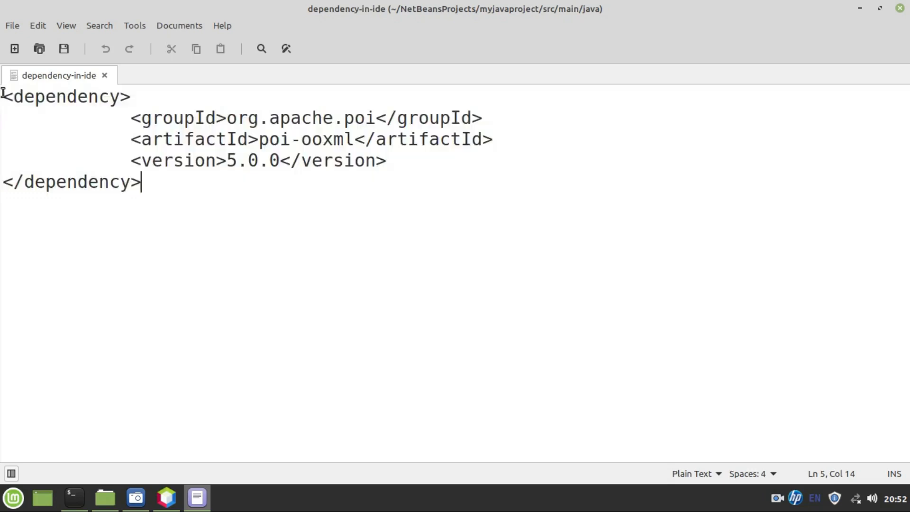
{"action": "key", "text": "ctrl+a"}
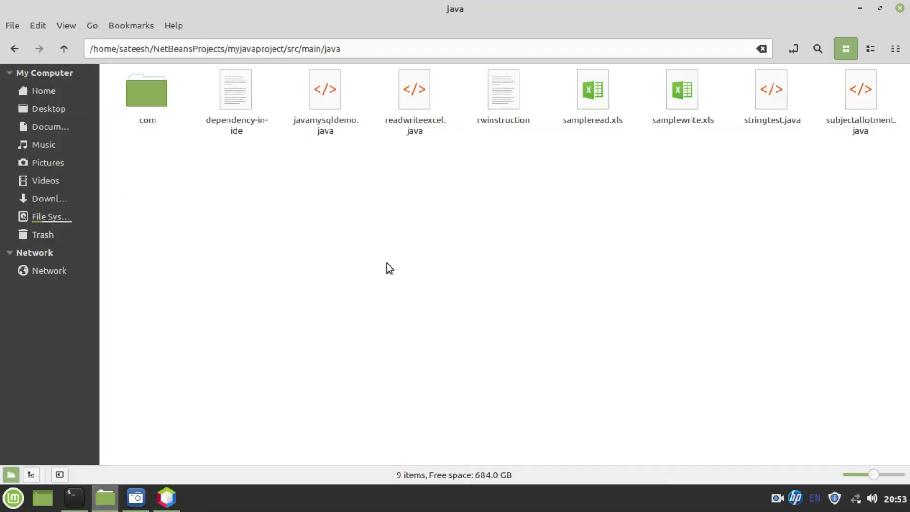
Step: Open readwriteexcel.java in Xed and select the main method calling readFromExcel and writeIntoExcel
{"action": "double_click", "coordinate": [414, 89]}
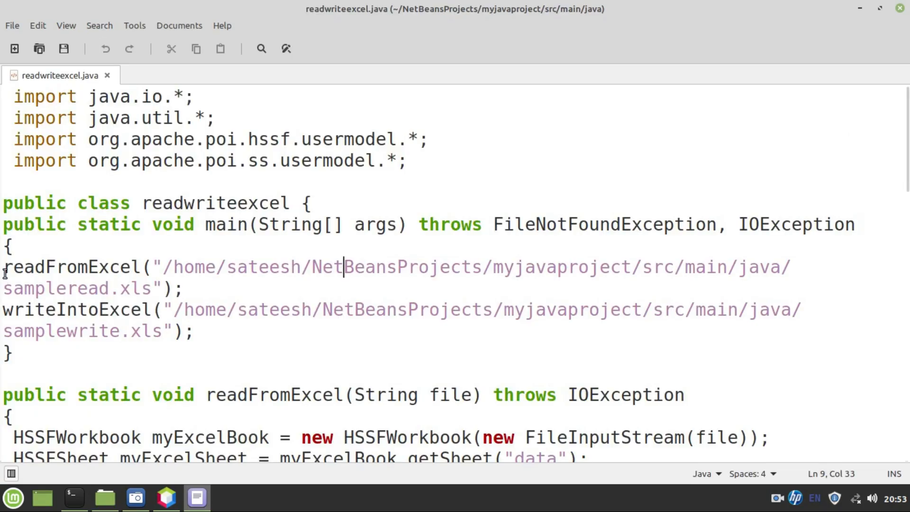
{"action": "double_click", "coordinate": [49, 309]}
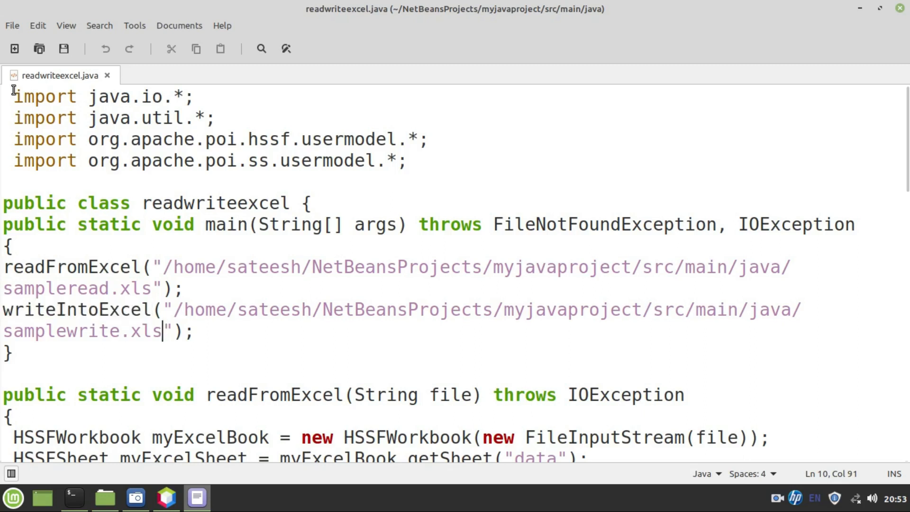
{"action": "left_click_drag", "start_coordinate": [13, 97], "coordinate": [412, 161]}
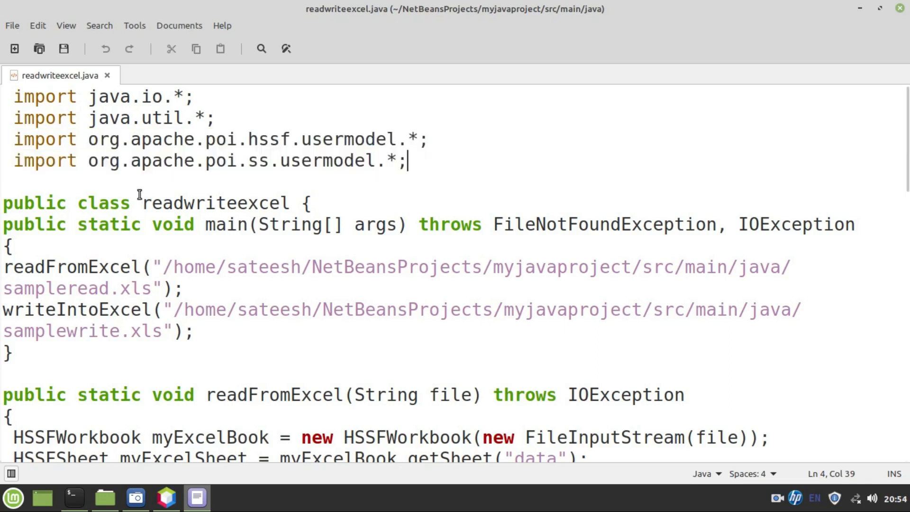
{"action": "left_click", "coordinate": [281, 224]}
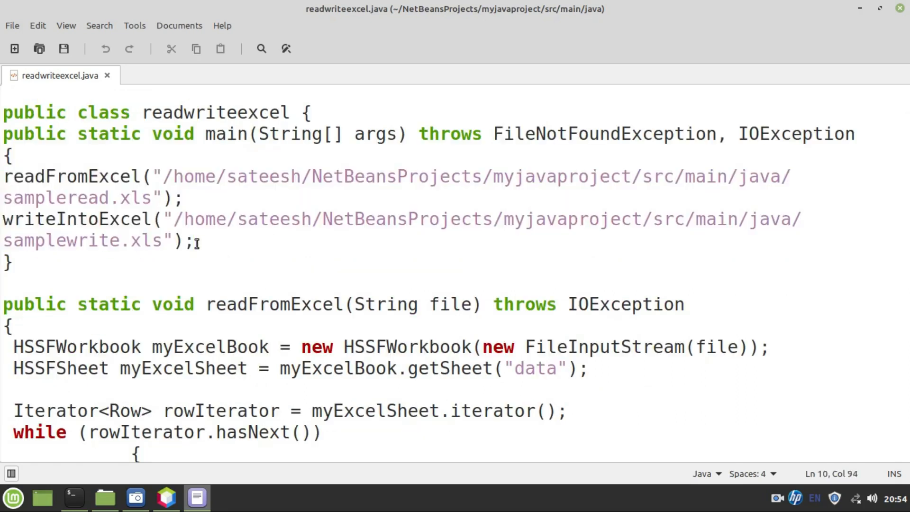
Step: Highlight the sampleread.xls and samplewrite.xls file paths in main
{"action": "left_click", "coordinate": [169, 177]}
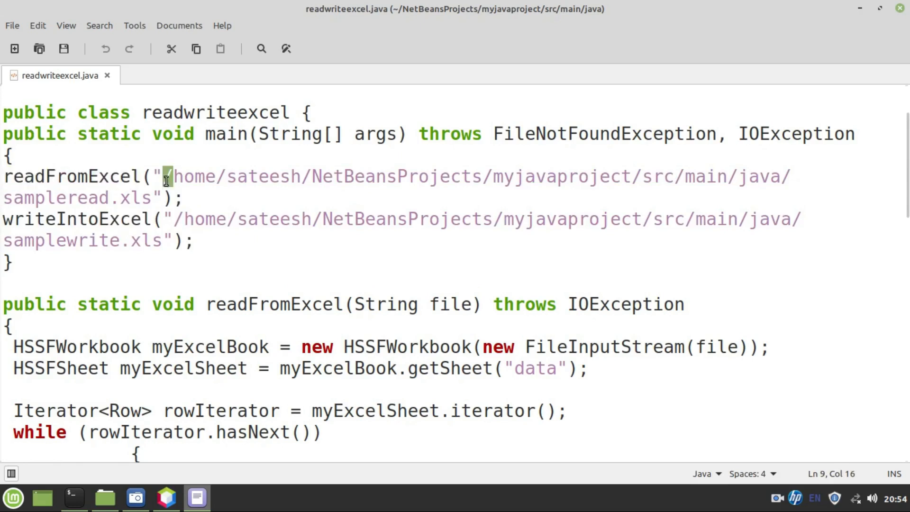
{"action": "left_click_drag", "start_coordinate": [168, 177], "coordinate": [154, 197]}
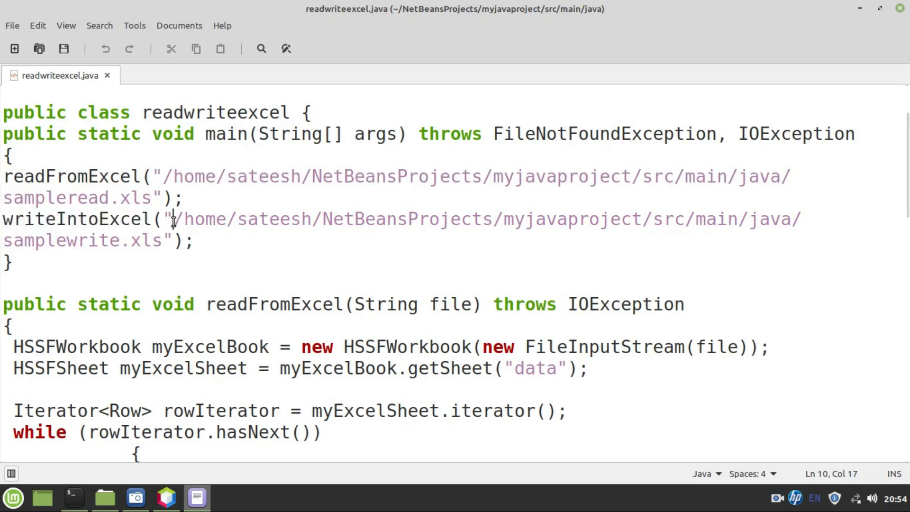
{"action": "left_click_drag", "start_coordinate": [174, 219], "coordinate": [164, 240]}
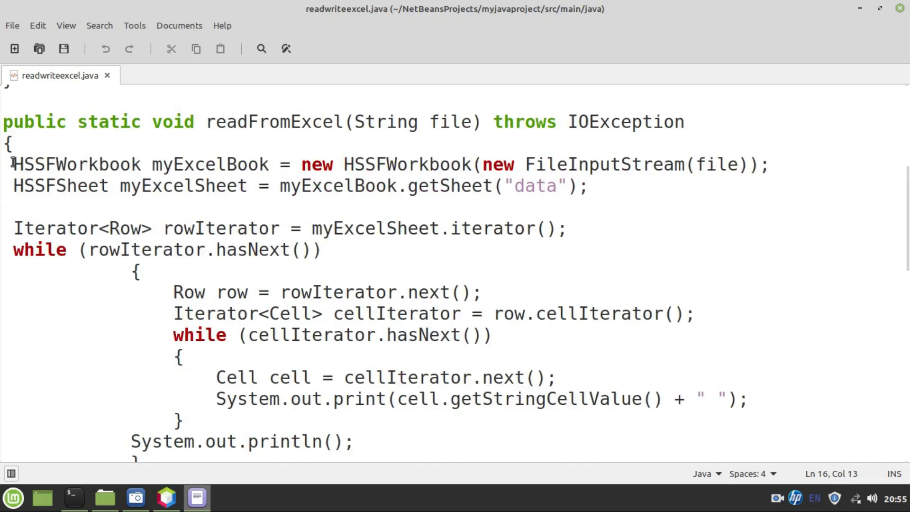
Step: Look over readFromExcel's row-and-cell loop, then close readwriteexcel.java
{"action": "left_click_drag", "start_coordinate": [11, 164], "coordinate": [585, 186]}
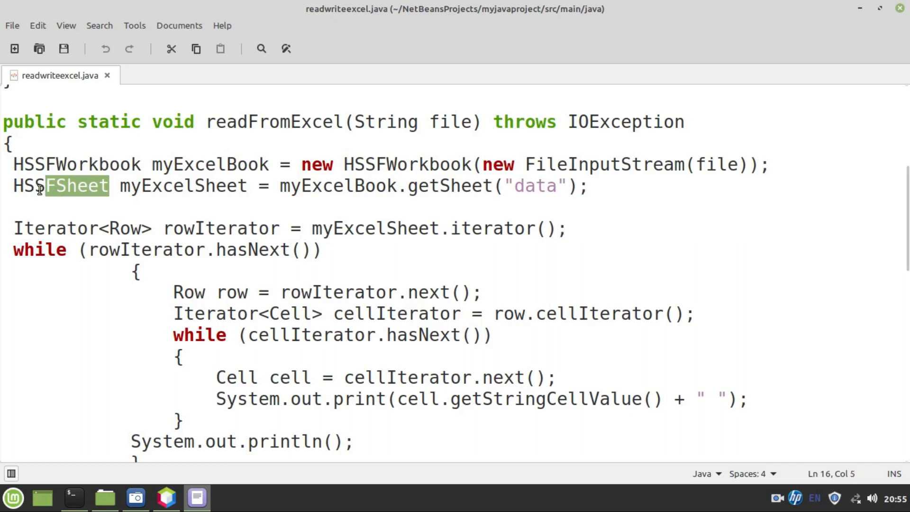
{"action": "double_click", "coordinate": [60, 184]}
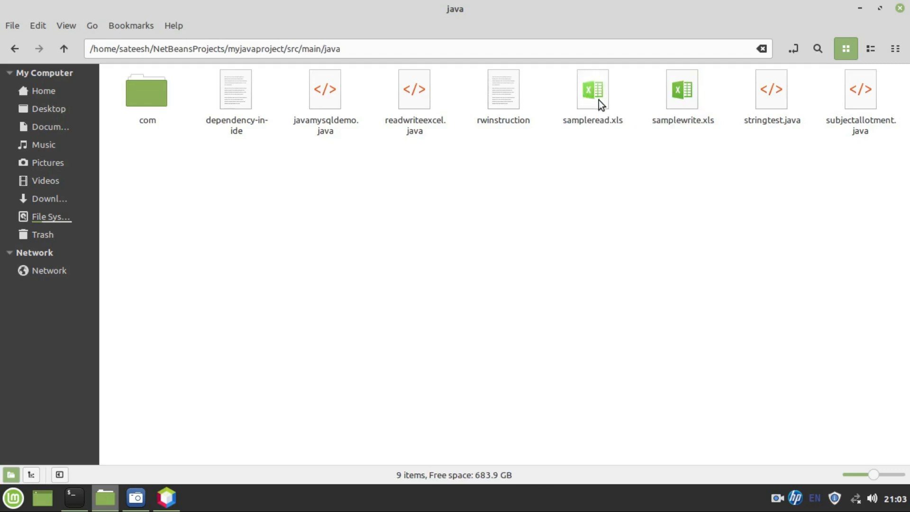
Step: View sampleread.xls and the empty samplewrite.xls in Calc, then switch to NetBeans
{"action": "double_click", "coordinate": [591, 89]}
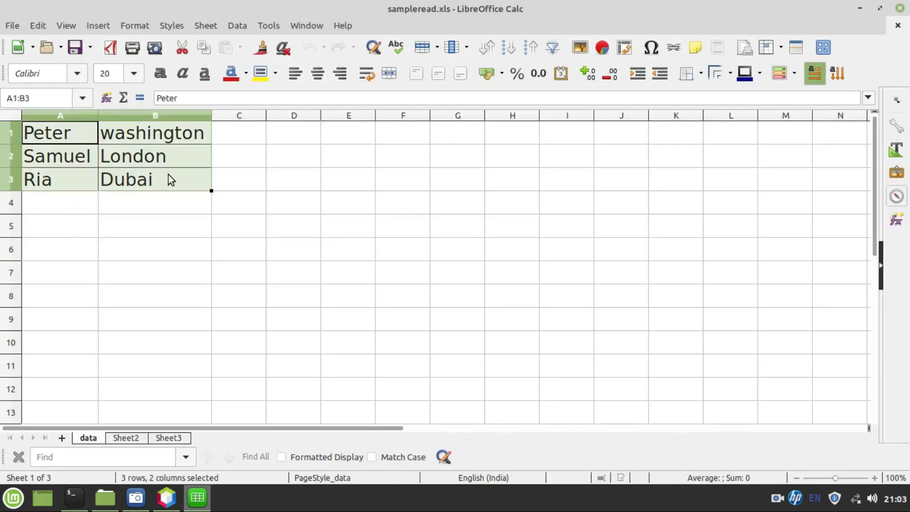
{"action": "mouse_move", "coordinate": [142, 204]}
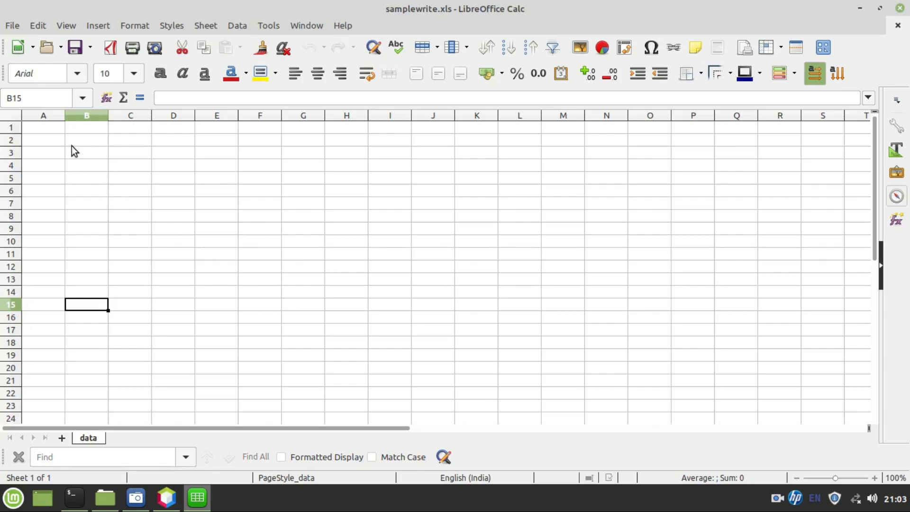
{"action": "mouse_move", "coordinate": [63, 138]}
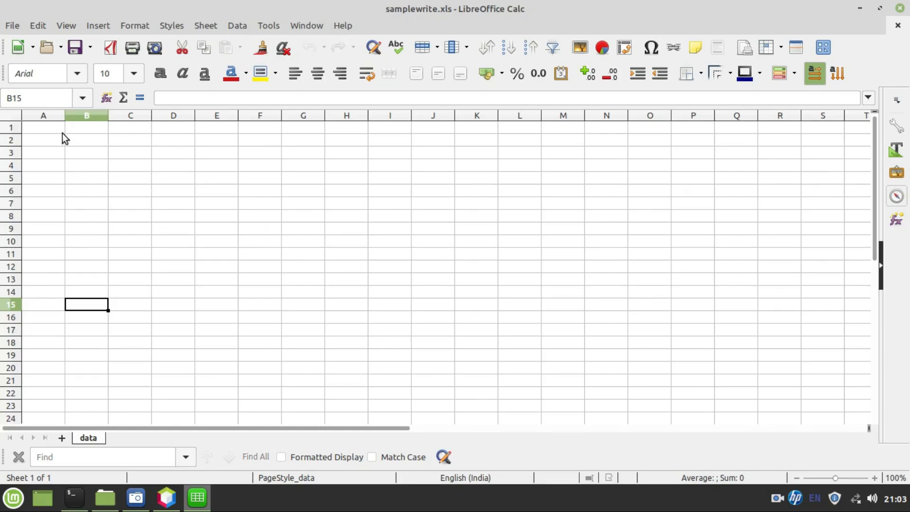
{"action": "left_click", "coordinate": [105, 497]}
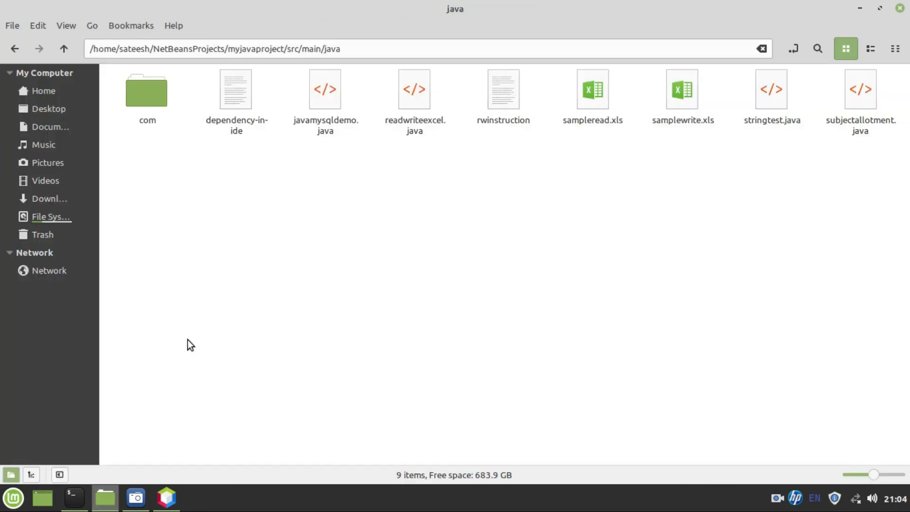
{"action": "left_click", "coordinate": [167, 497]}
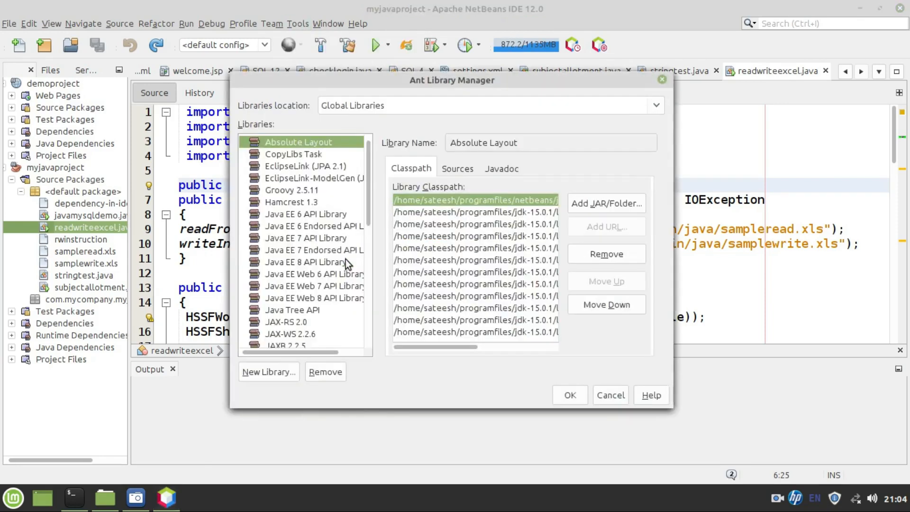
{"action": "mouse_move", "coordinate": [599, 208]}
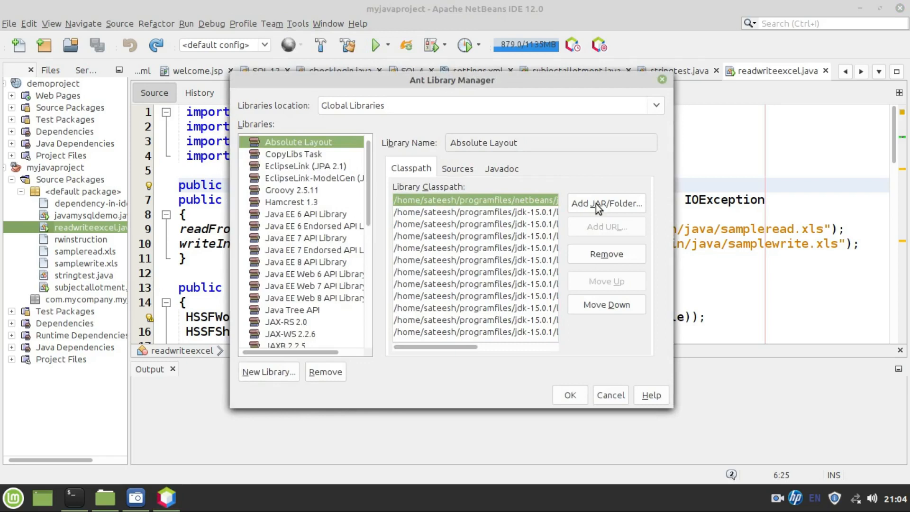
Step: Cancel the Ant Library Manager and run readwriteexcel.java from the Projects tree
{"action": "left_click", "coordinate": [605, 203]}
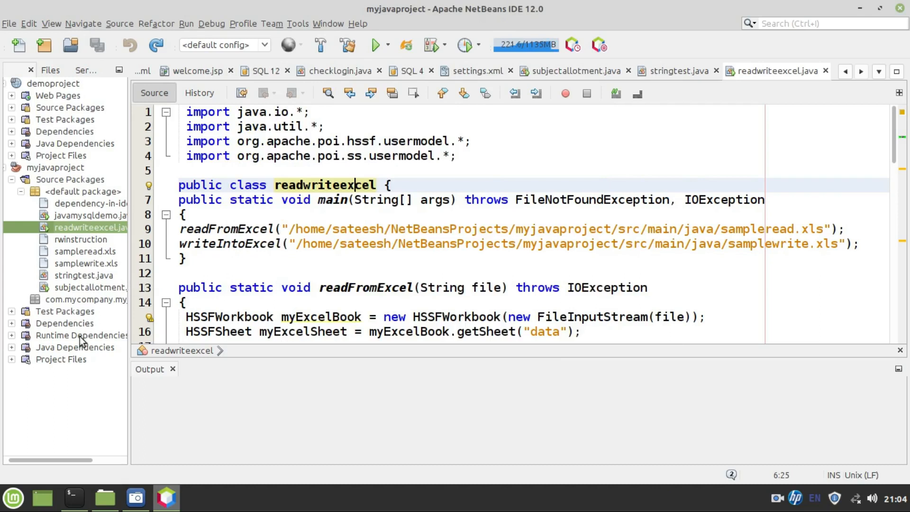
{"action": "left_click", "coordinate": [60, 358]}
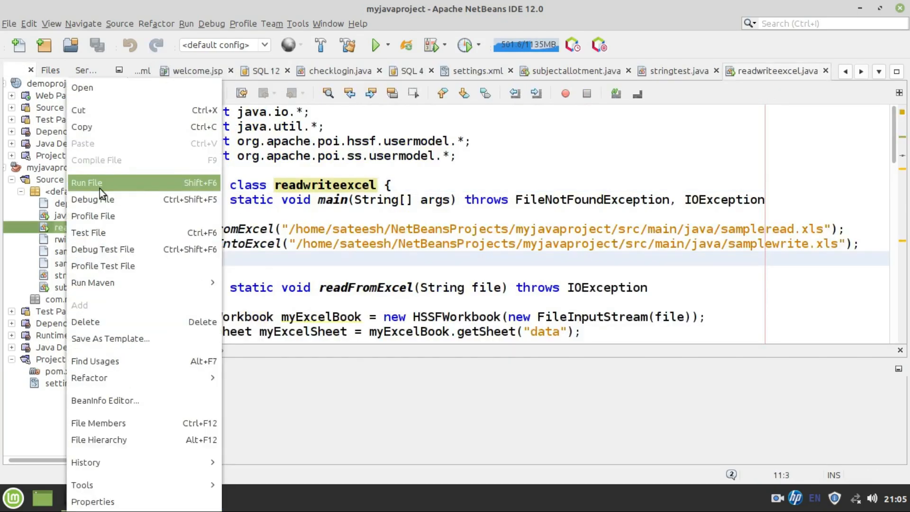
{"action": "left_click", "coordinate": [86, 183]}
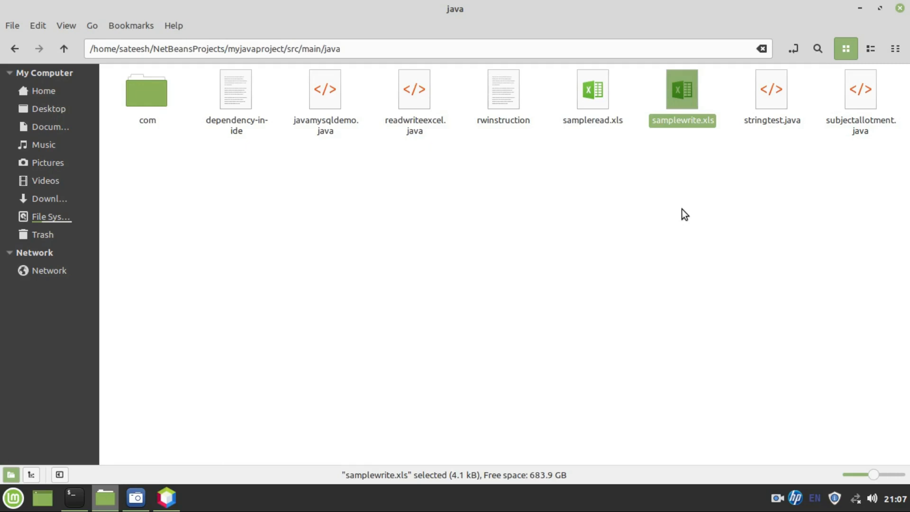
{"action": "mouse_move", "coordinate": [684, 96]}
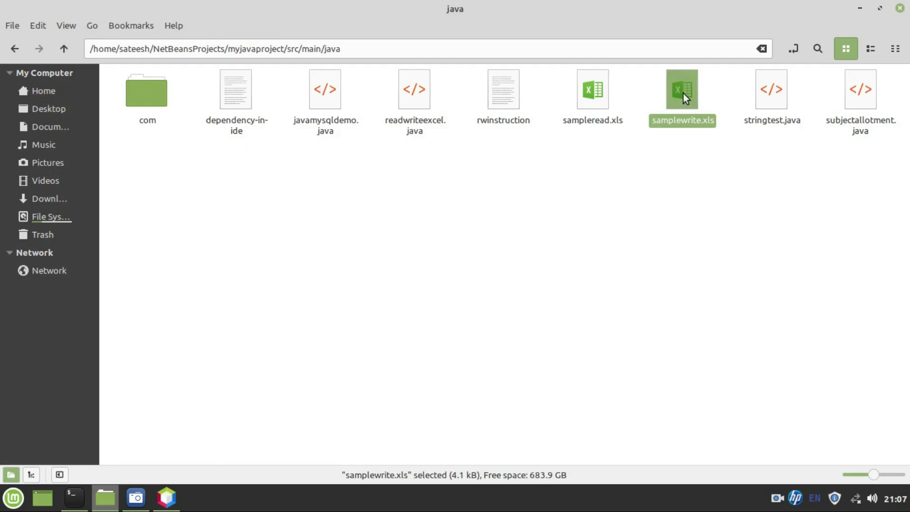
Step: Open the generated samplewrite.xls in Calc, showing Sachin/Mumbai and Kohli/Delhi
{"action": "double_click", "coordinate": [681, 89]}
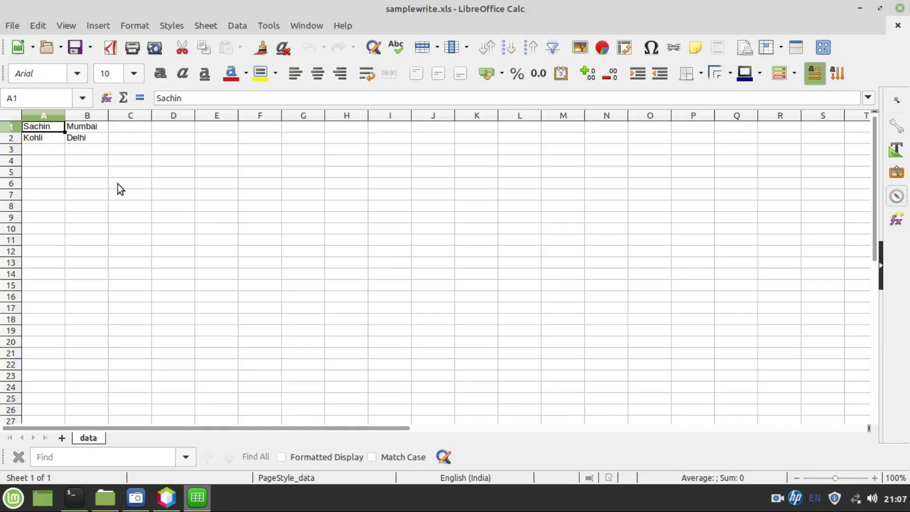